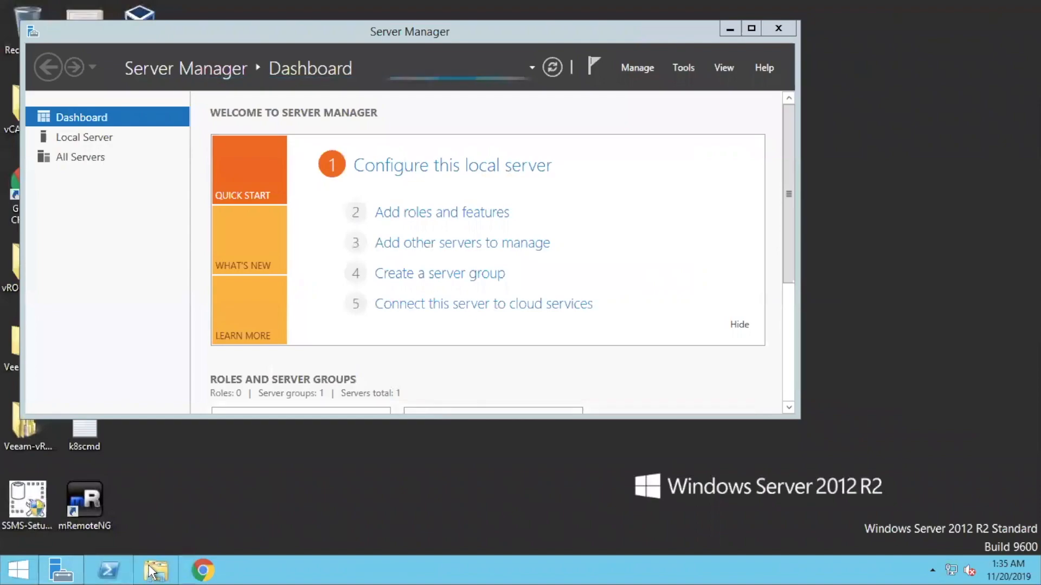
Open File Explorer and browse through This PC to the Downloads folder
click(156, 569)
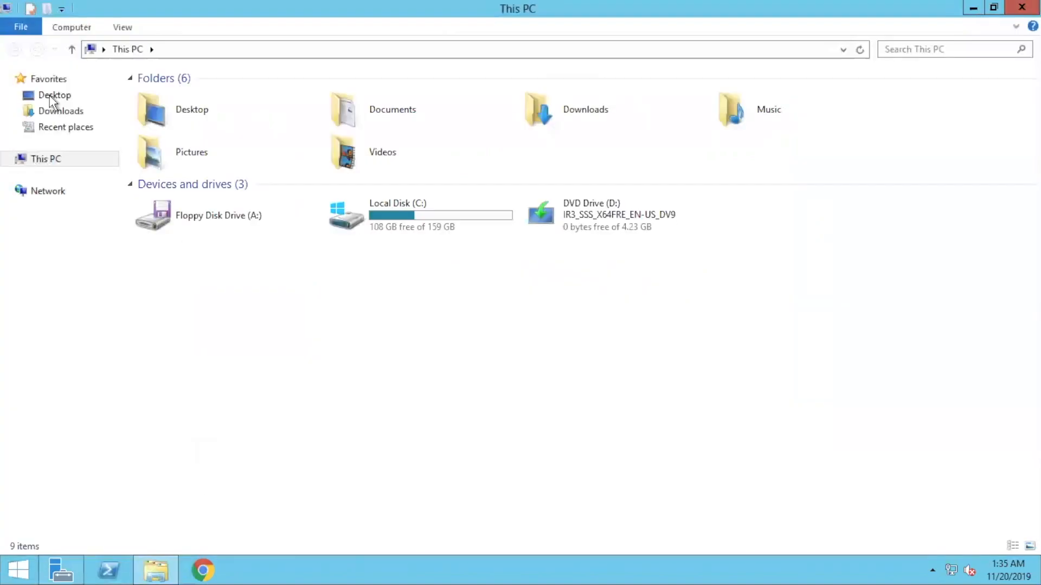
click(60, 110)
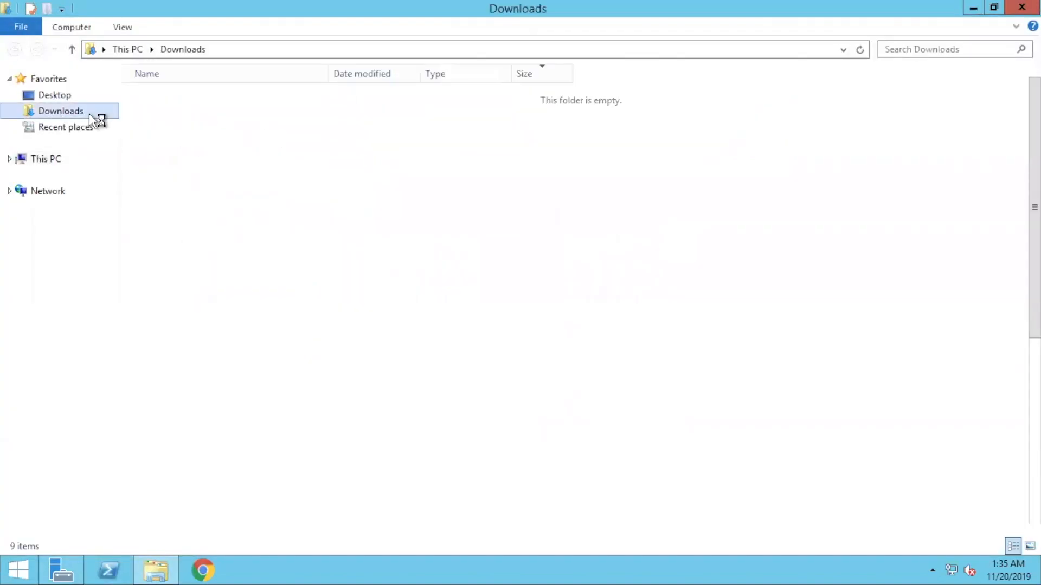
click(45, 159)
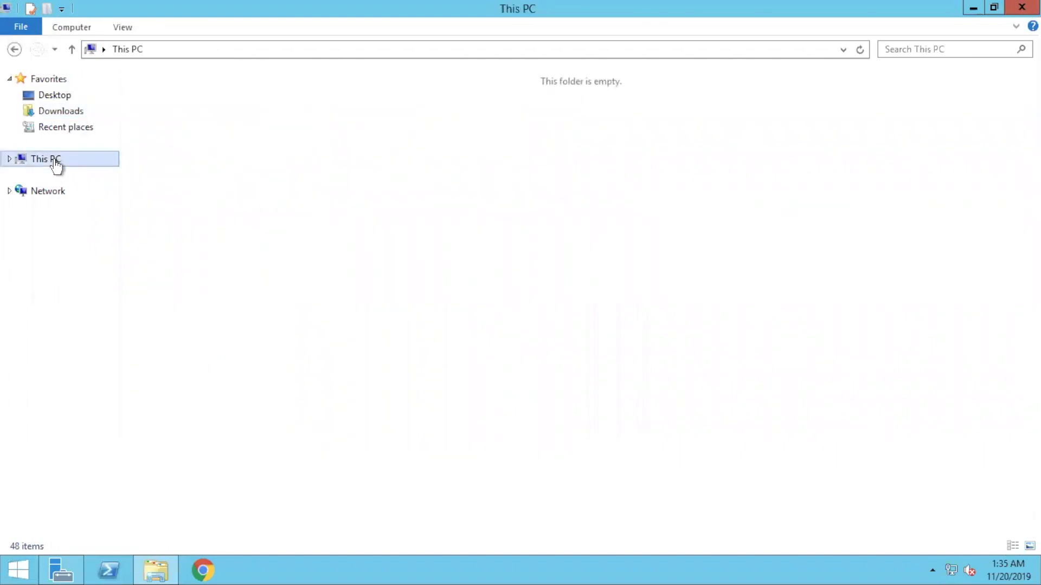
click(45, 159)
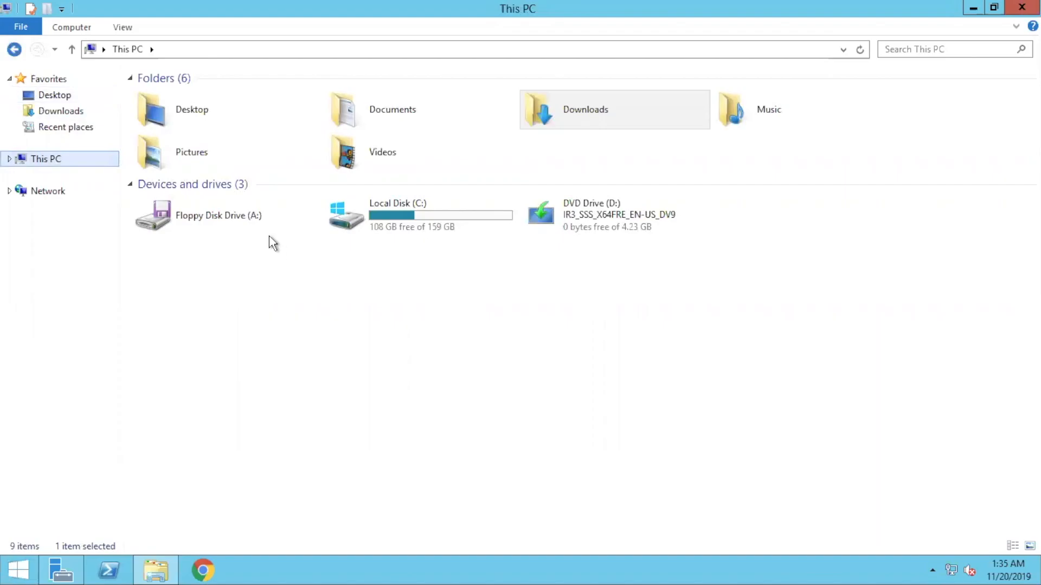
double_click(585, 109)
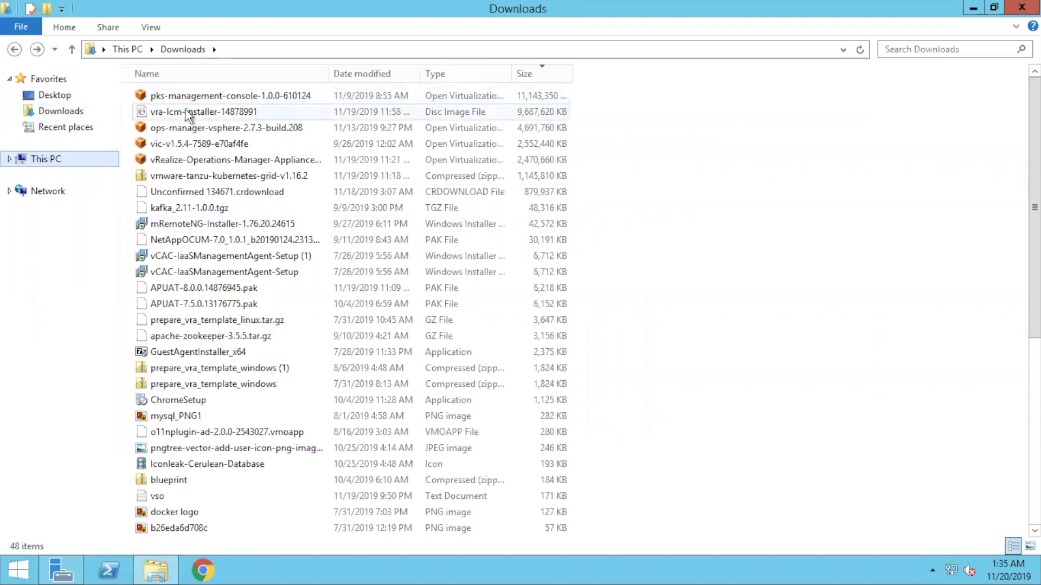
Mount the vra-lcm-installer ISO and run installer from vrlcm-ui-installer's win32 folder
right_click(204, 111)
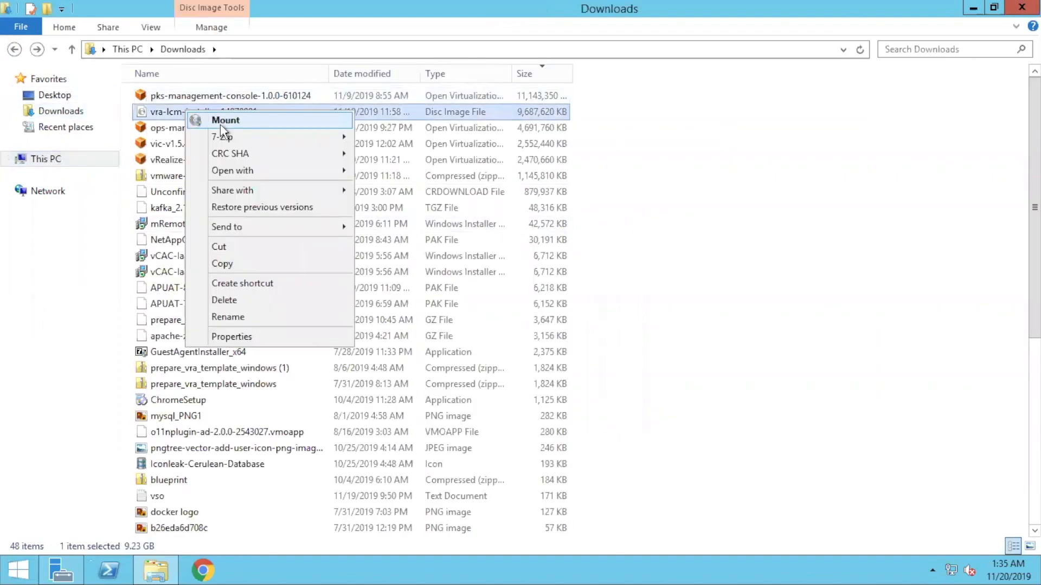
click(225, 120)
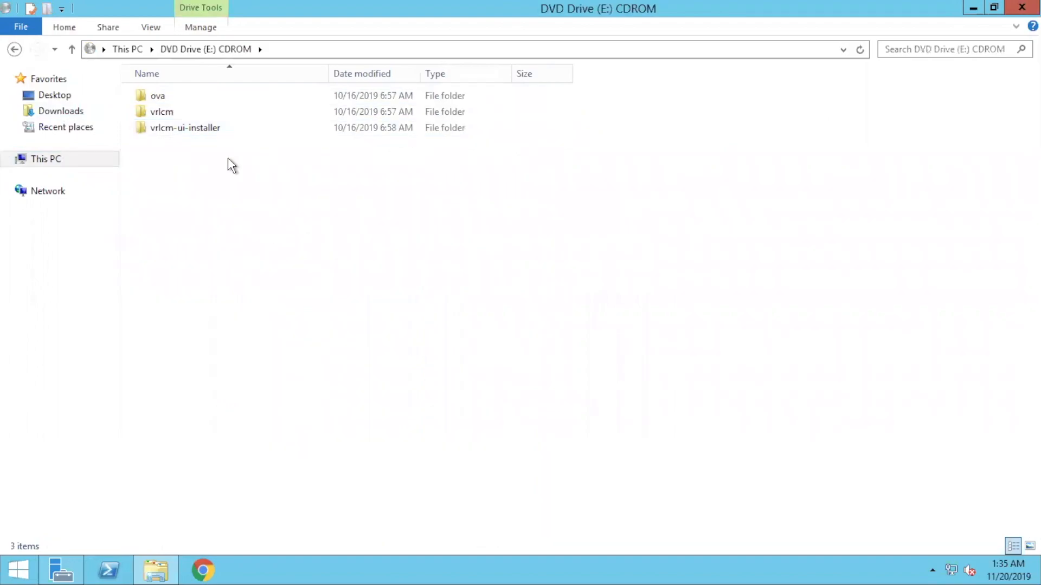
double_click(184, 128)
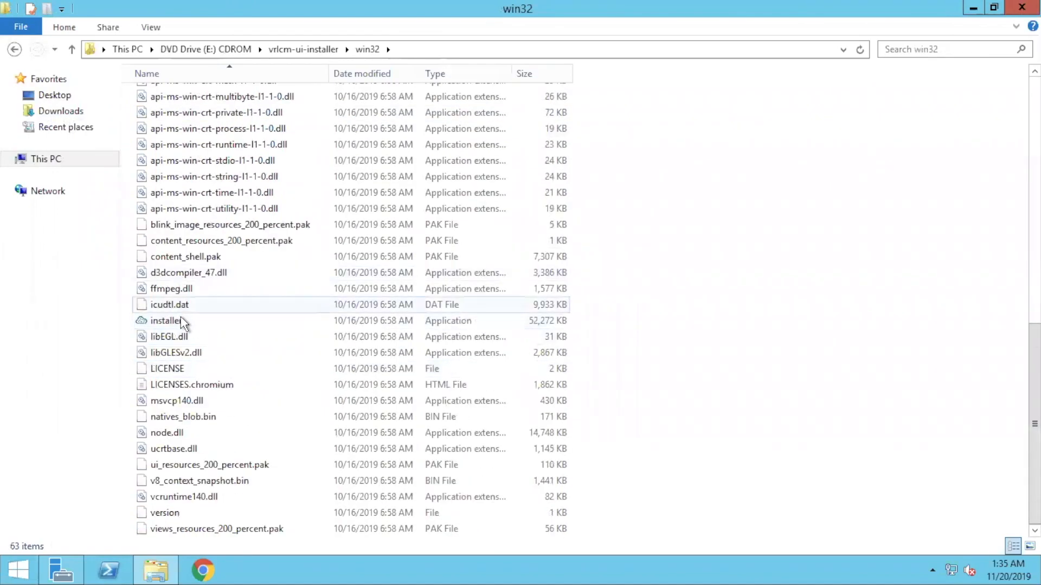
click(166, 320)
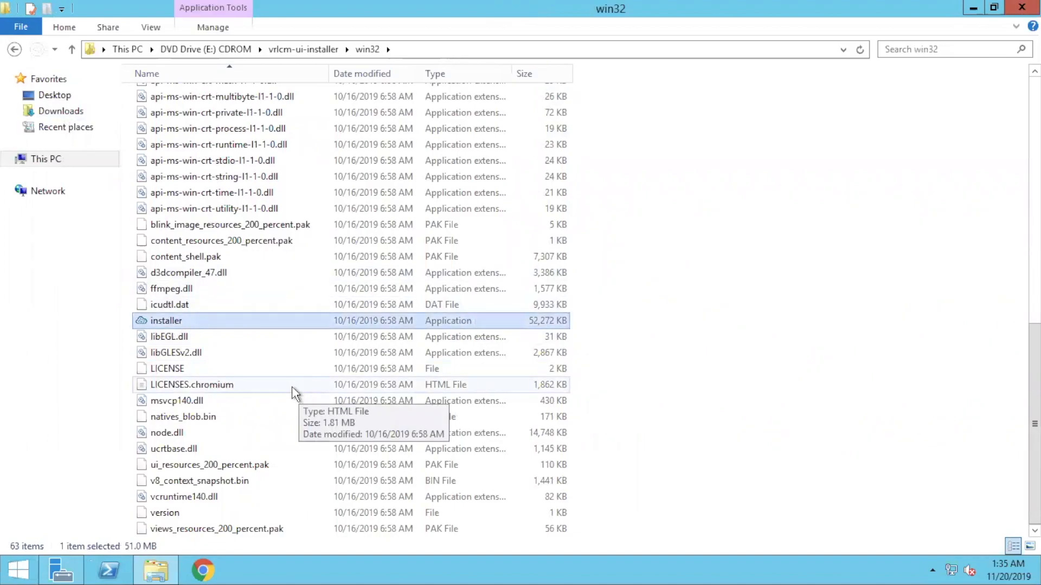
double_click(165, 320)
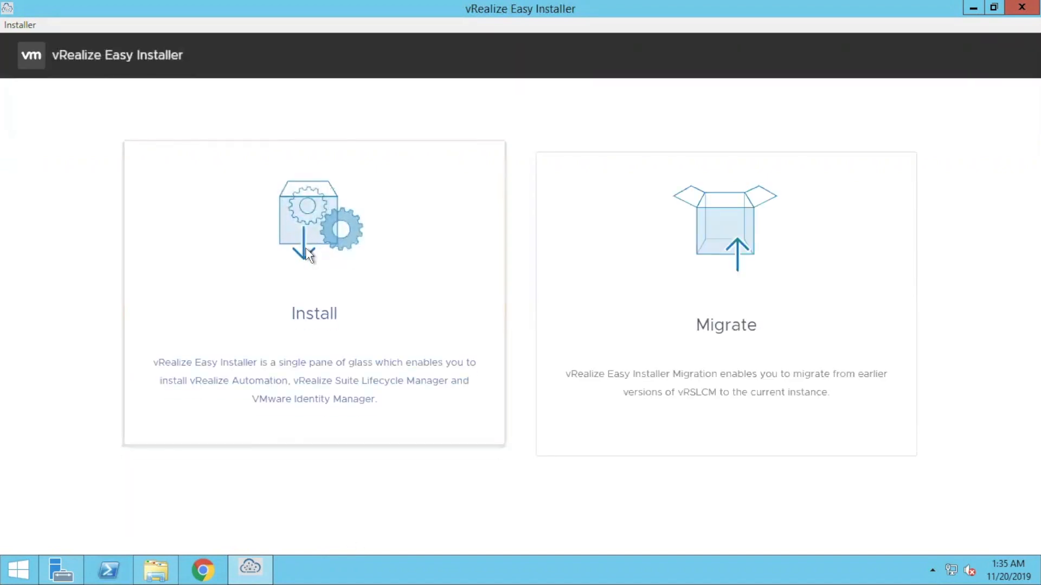
Start a new install, accept the license terms and untick Join the VMware CEIP
click(314, 292)
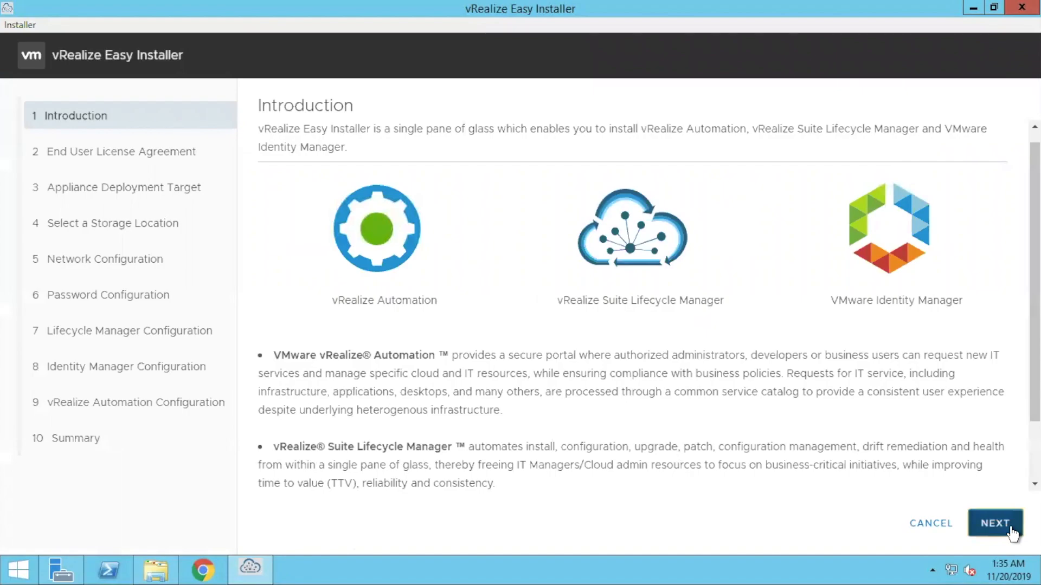
click(993, 523)
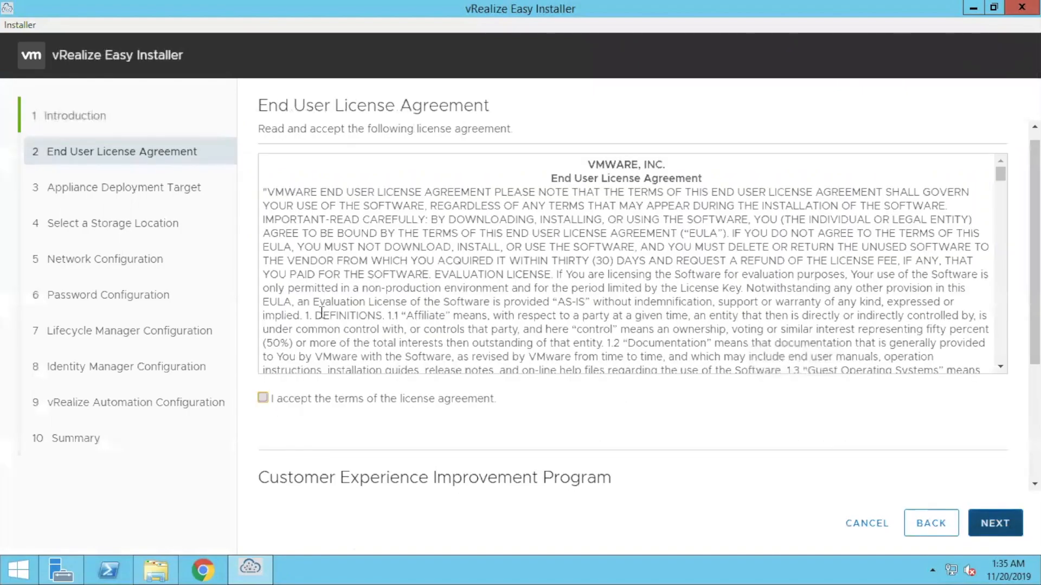
click(263, 397)
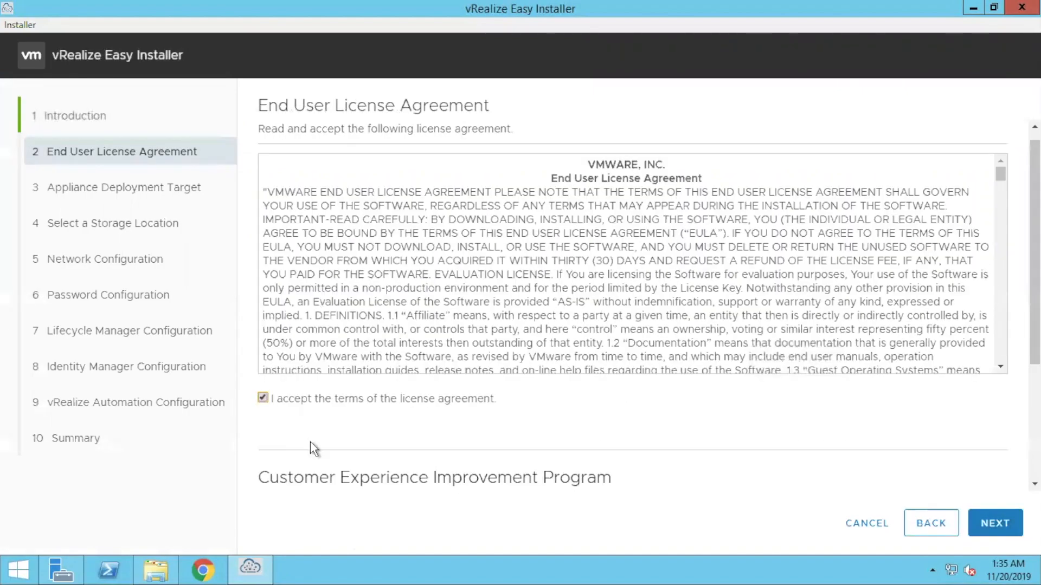
scroll(down, 3)
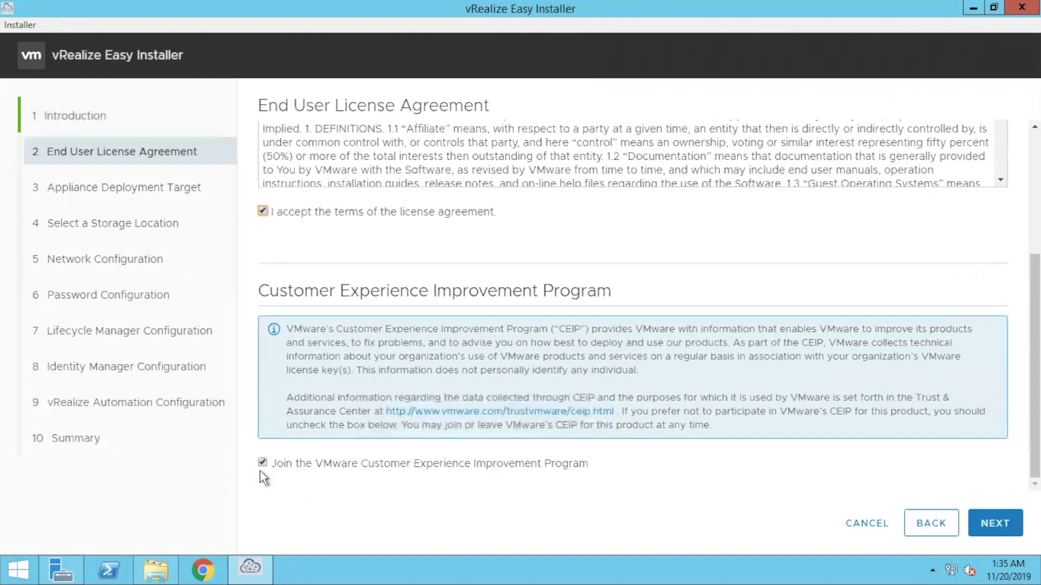
click(263, 462)
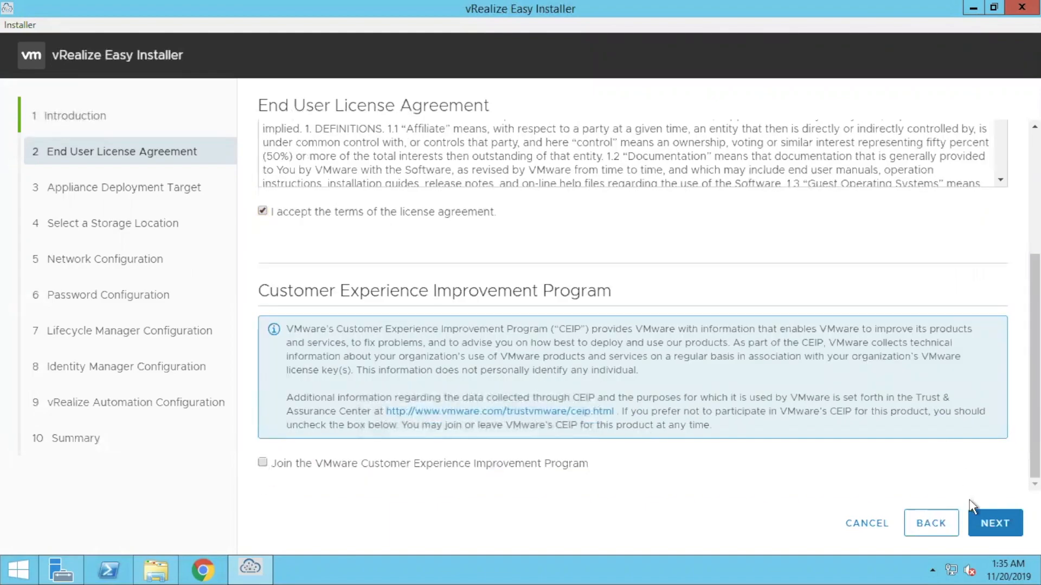
Connect to vCenter 172.21.101.40 and accept its certificate warning
click(994, 523)
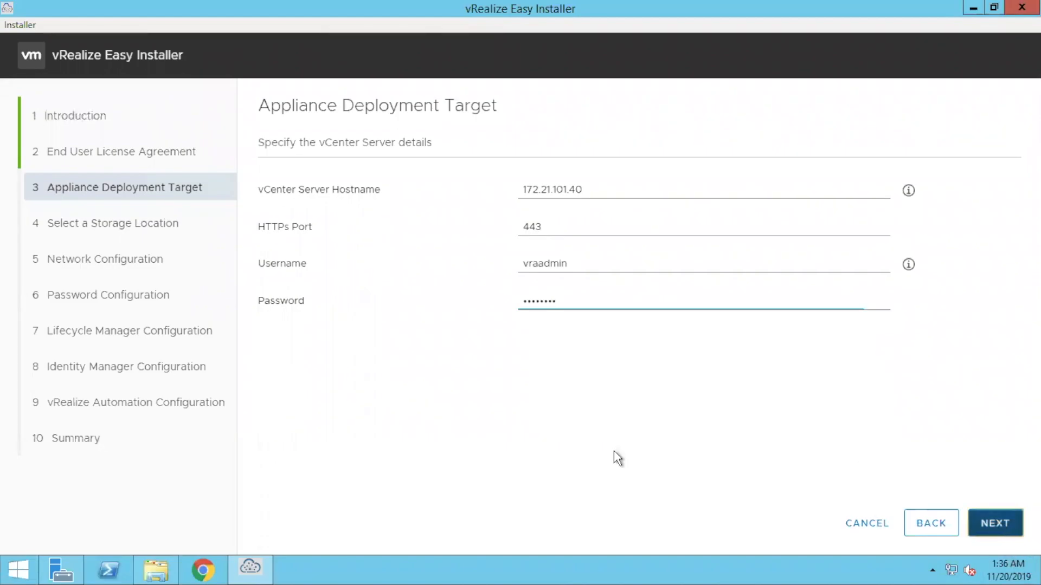
click(994, 523)
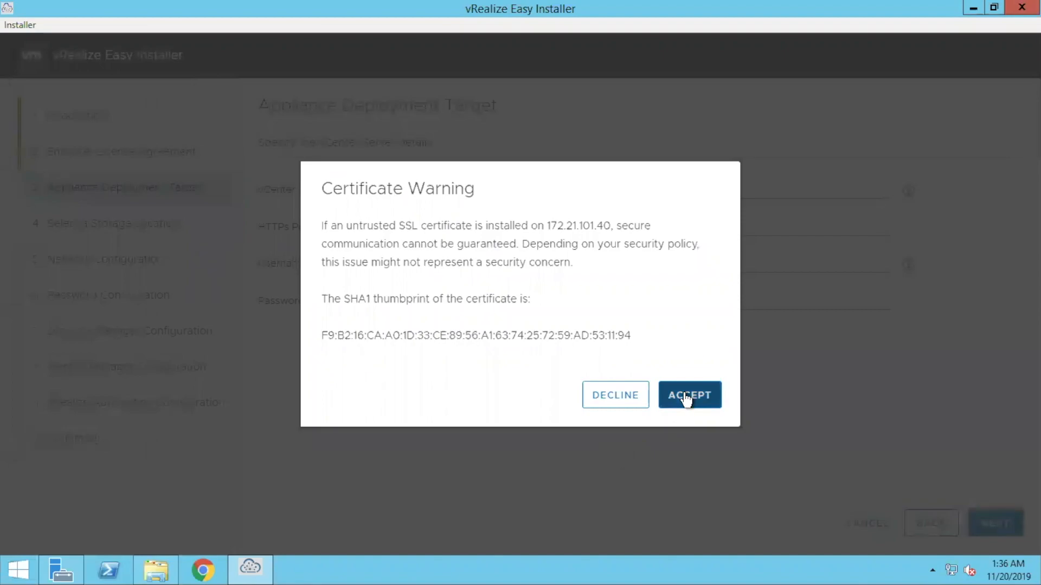
click(689, 395)
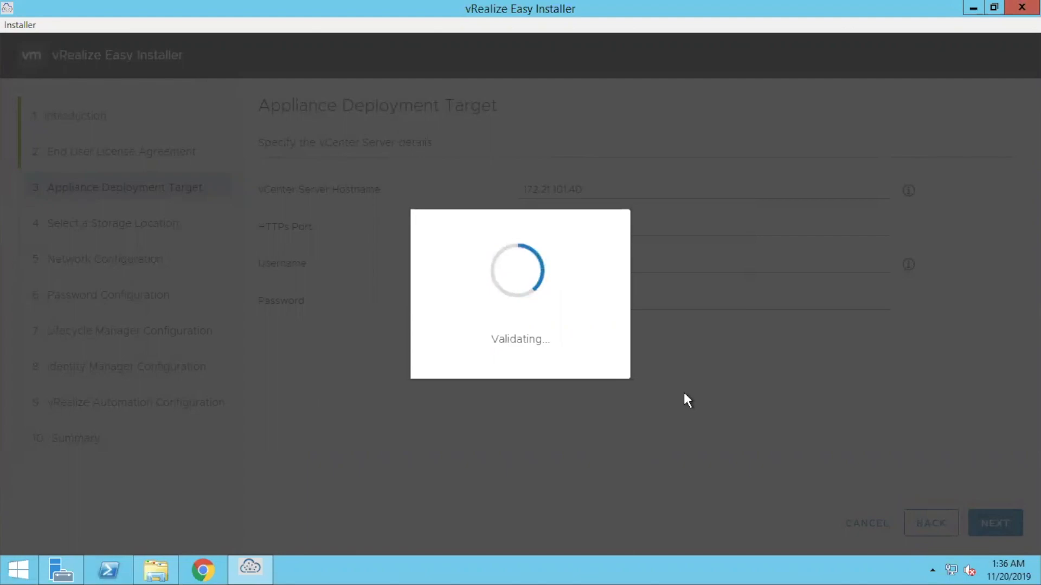
click(993, 523)
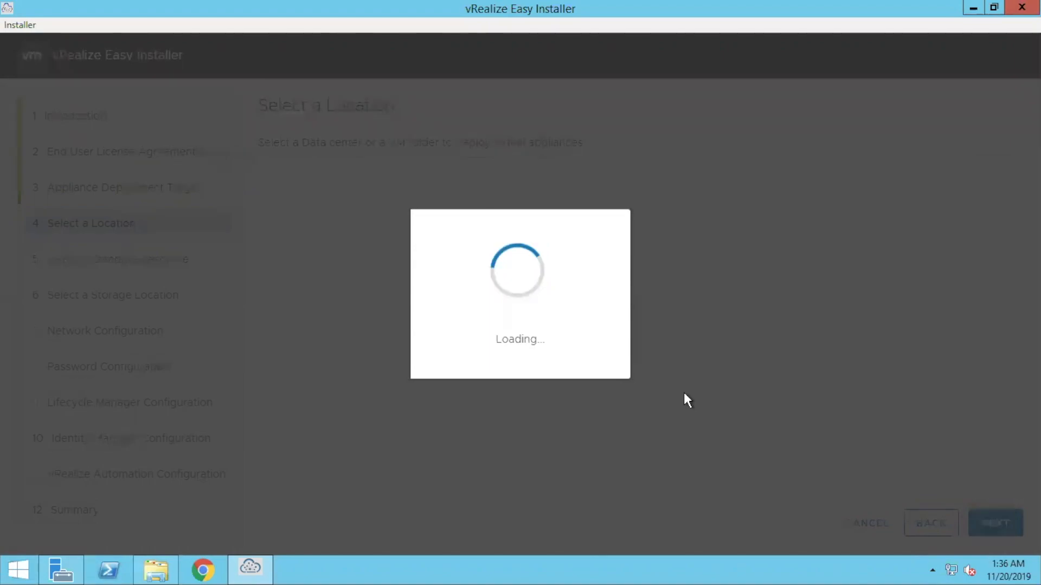
mouse_move(526, 381)
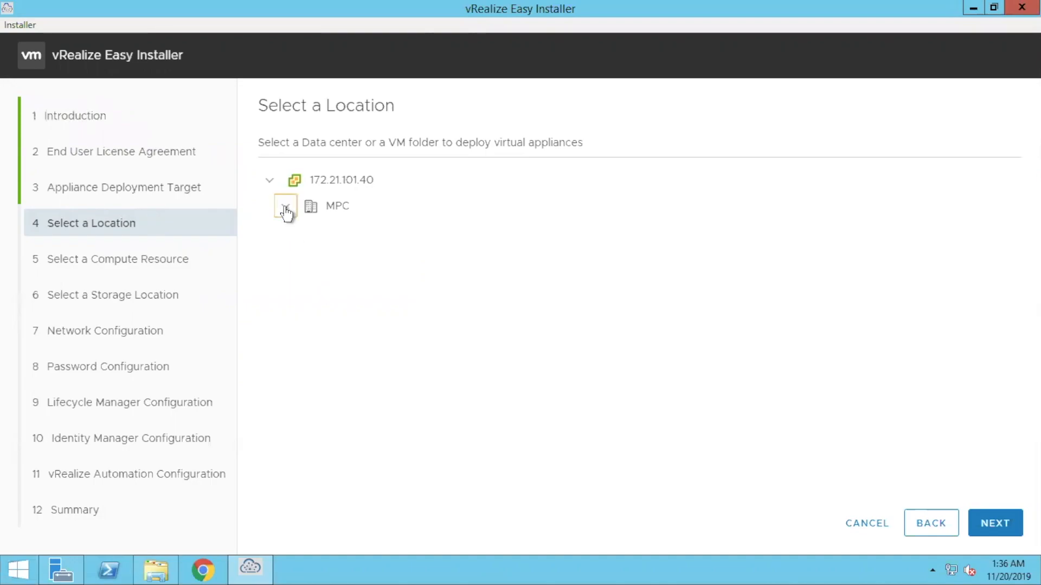
Choose the 'Discovered virtual machine' folder under the MPC datacenter as deployment location
click(285, 206)
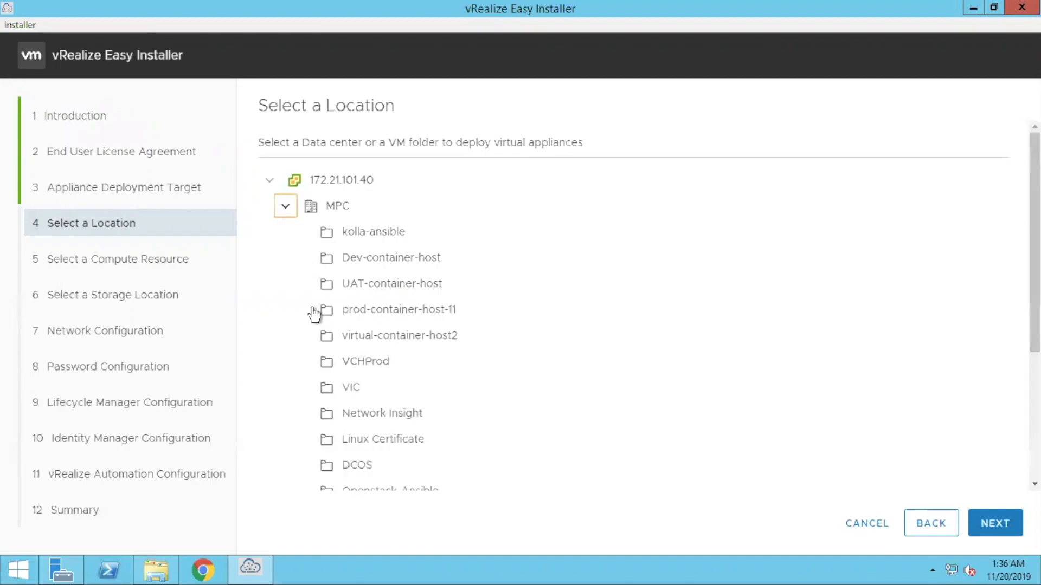
mouse_move(345, 420)
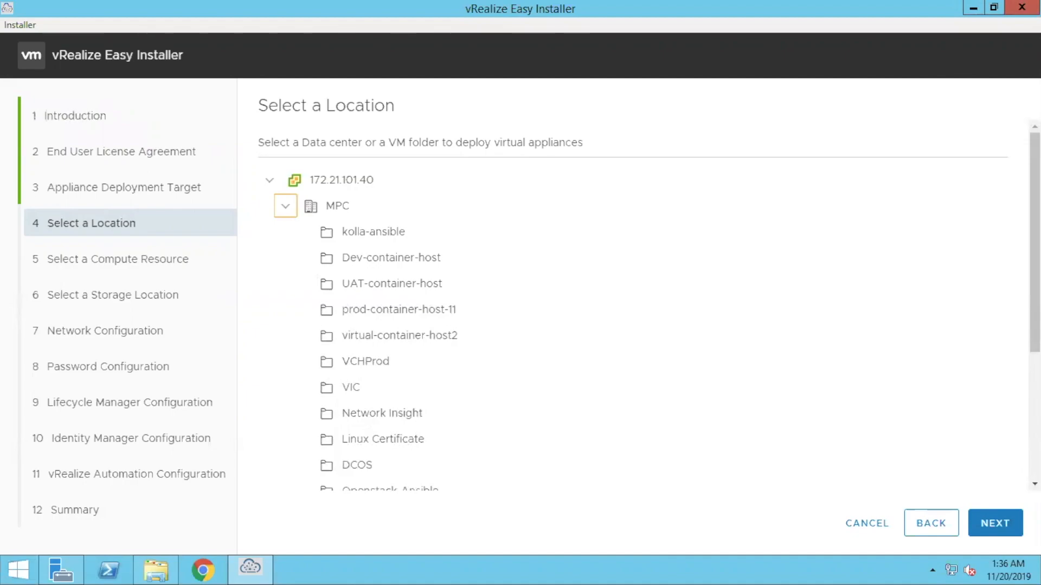
scroll(down, 3)
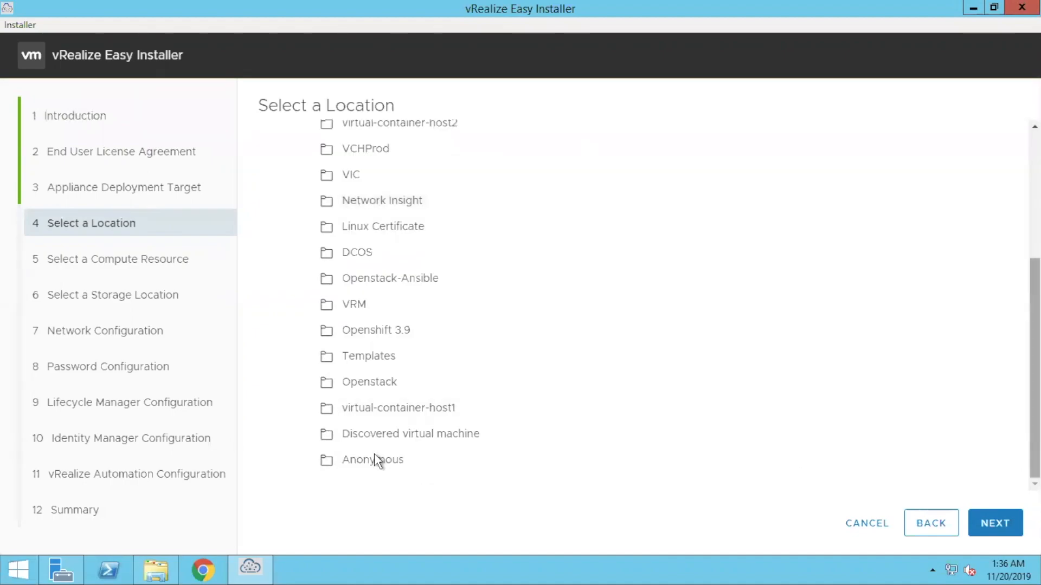
mouse_move(355, 396)
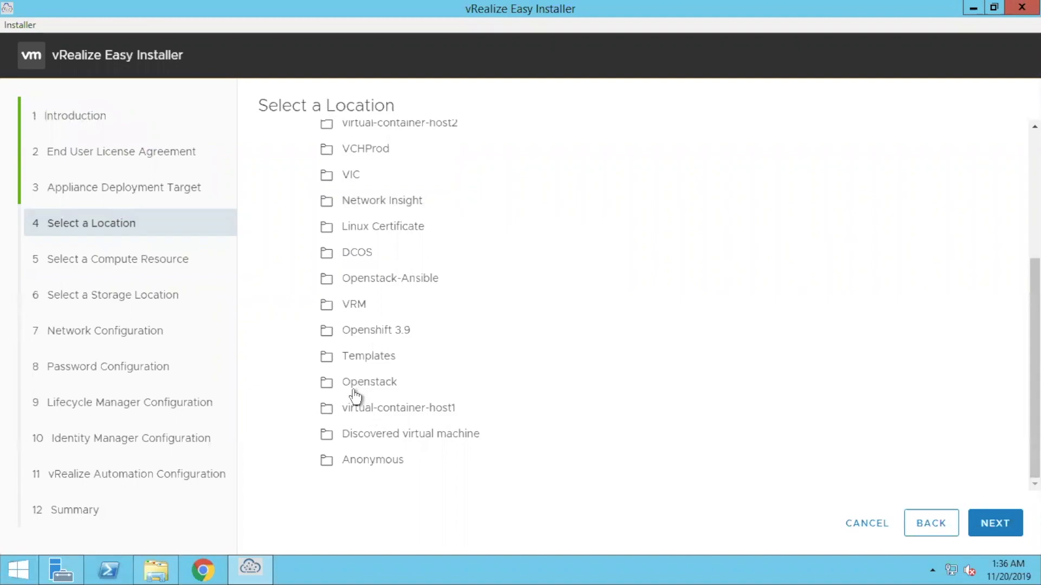
click(372, 459)
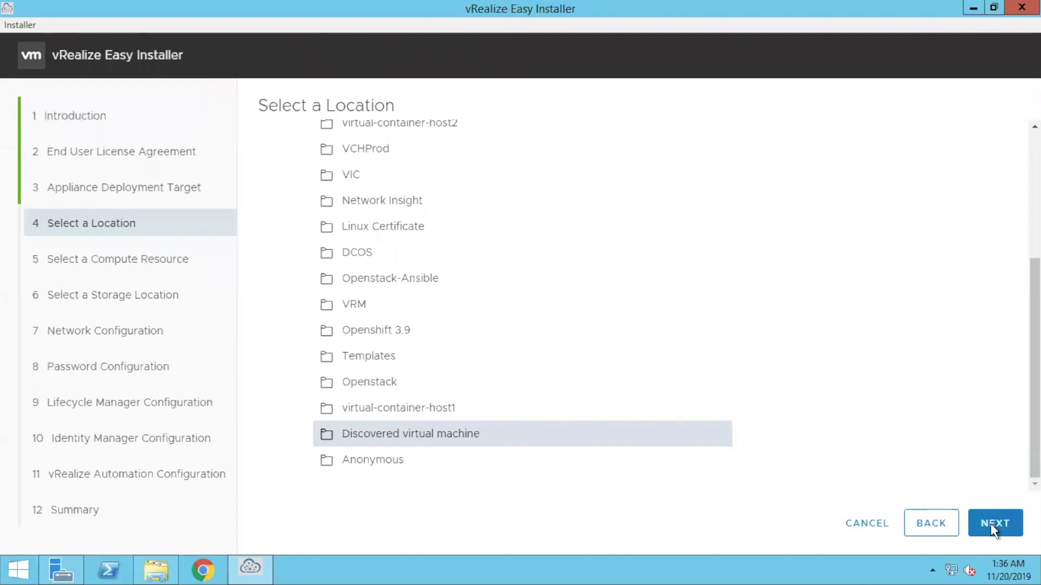
click(995, 523)
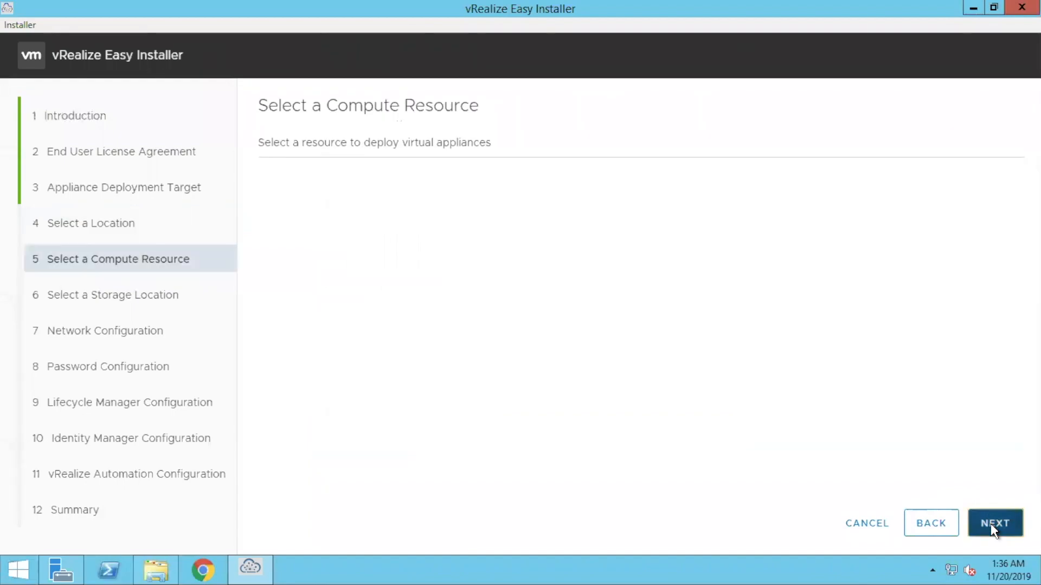
Select Cluster under MPC as the compute resource for the appliances
click(995, 523)
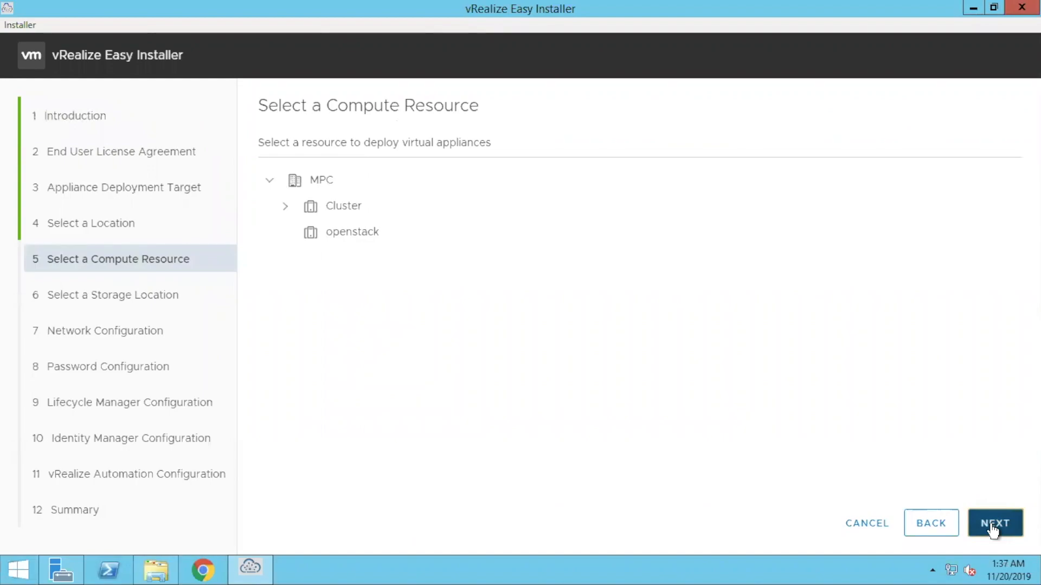
mouse_move(995, 524)
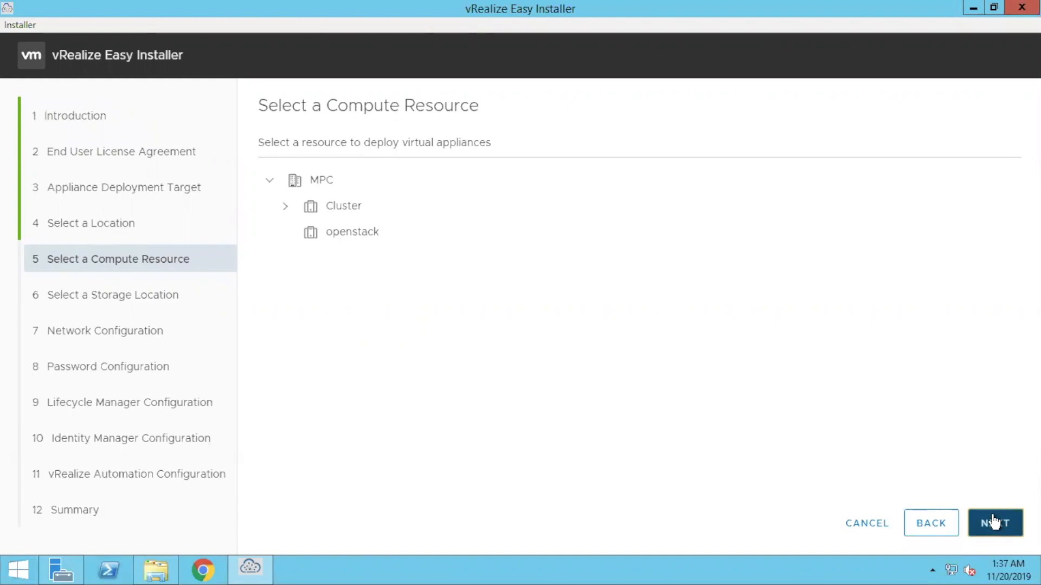
mouse_move(599, 370)
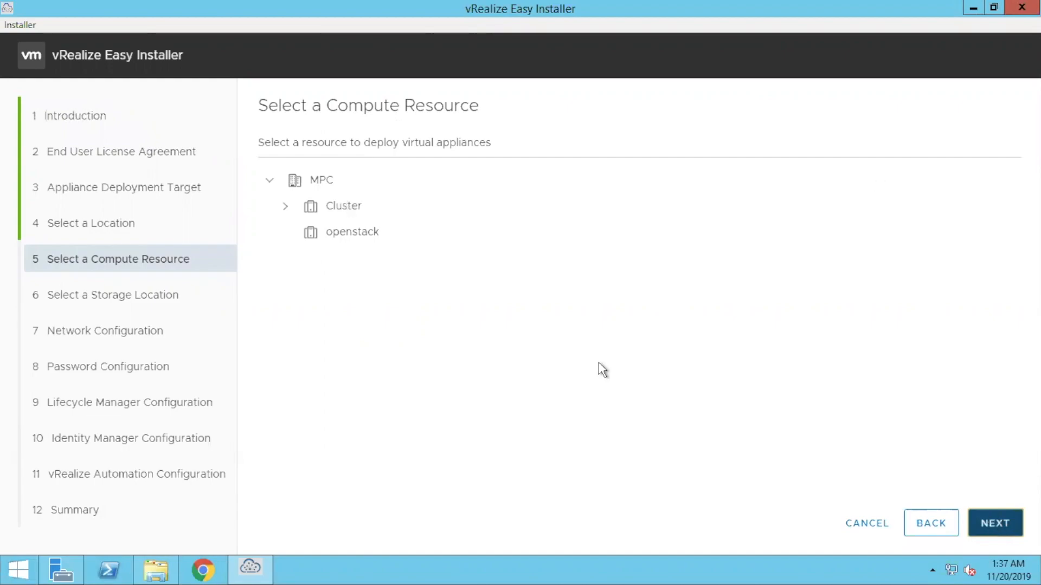
click(343, 206)
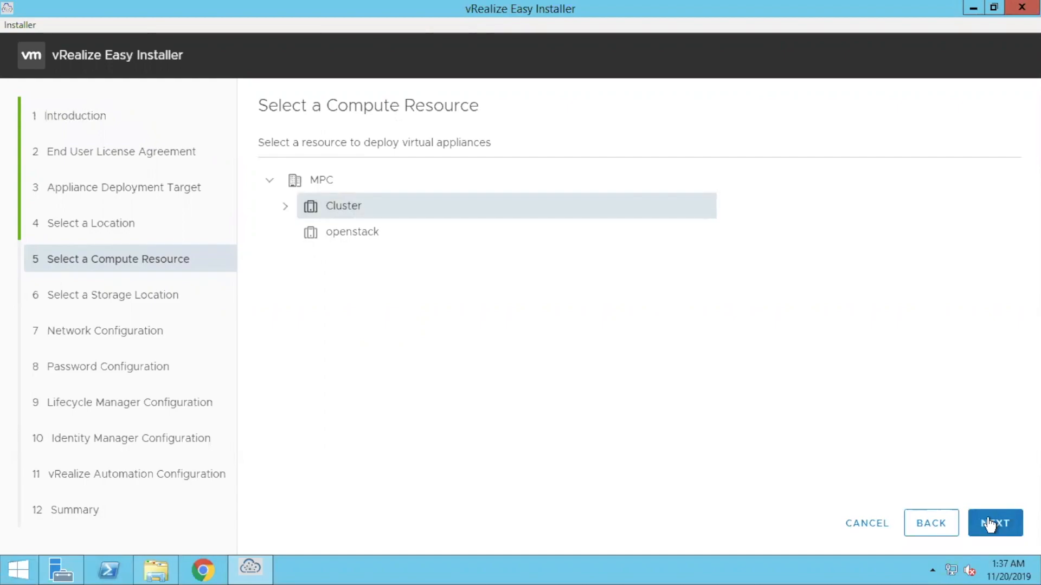
click(994, 523)
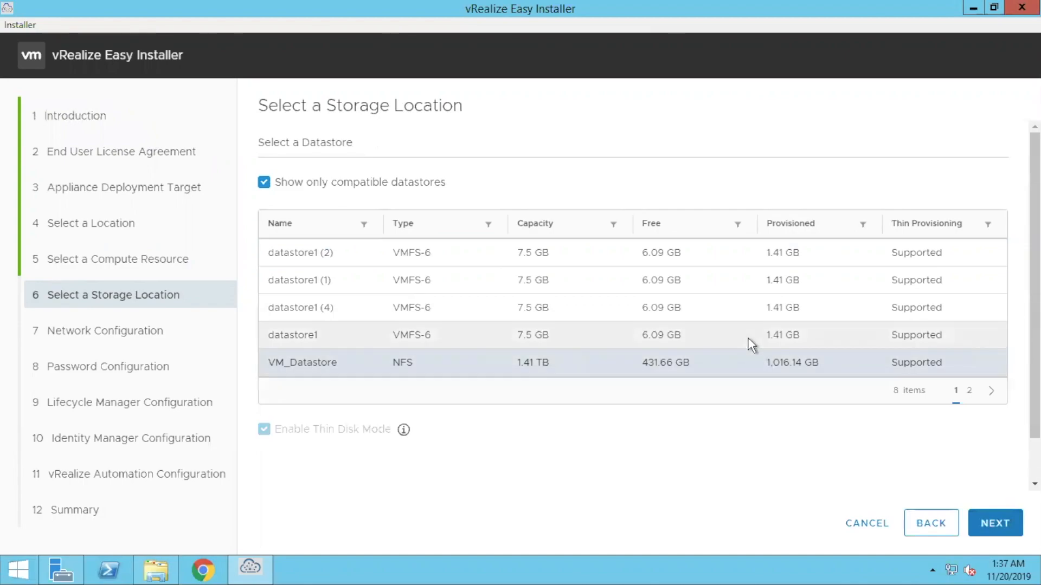
Page to the second datastore page and use the 22 TB NFS Datastore
scroll(up, 3)
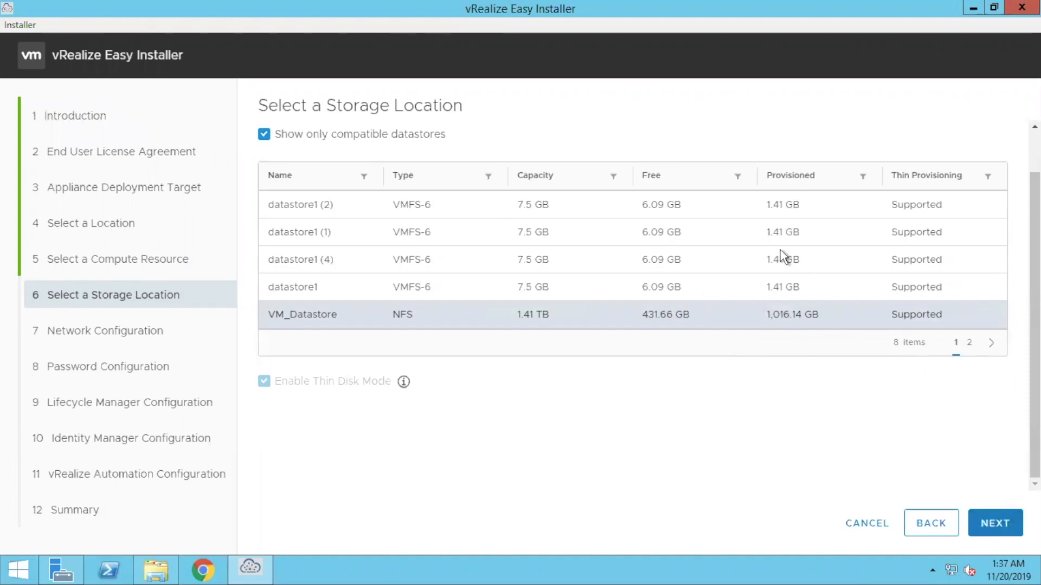
mouse_move(972, 344)
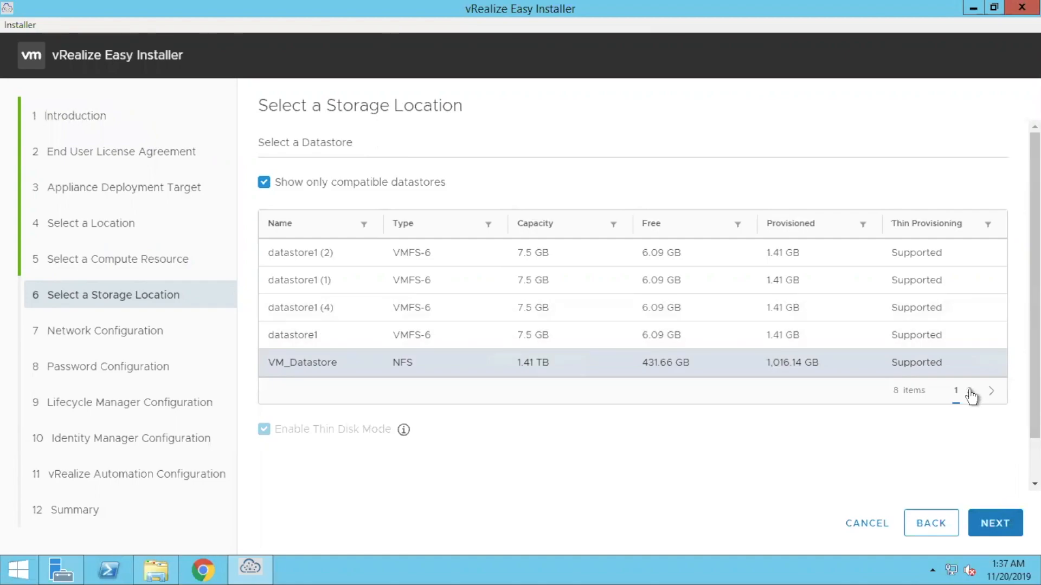
click(991, 391)
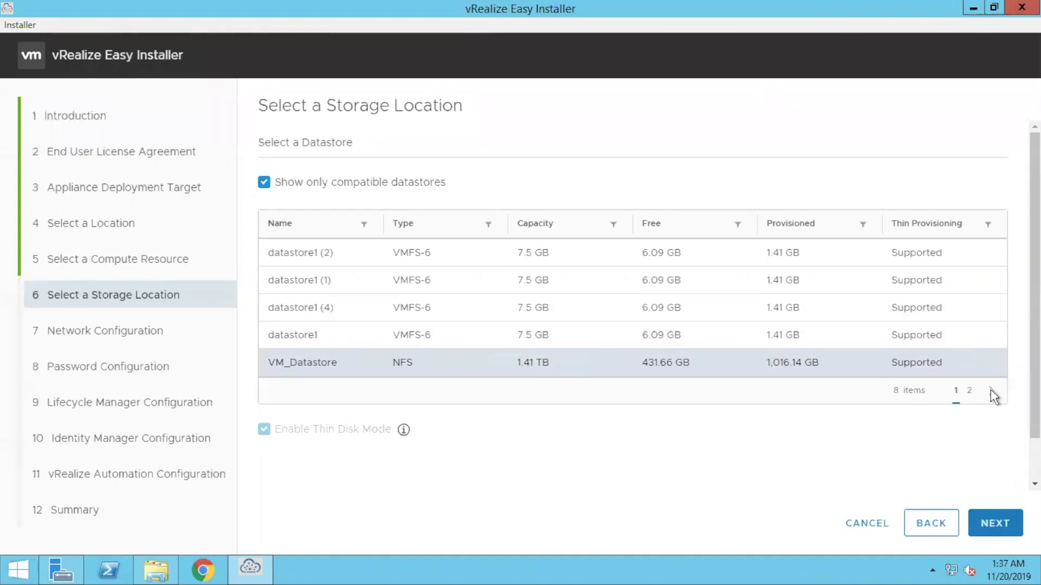
click(994, 390)
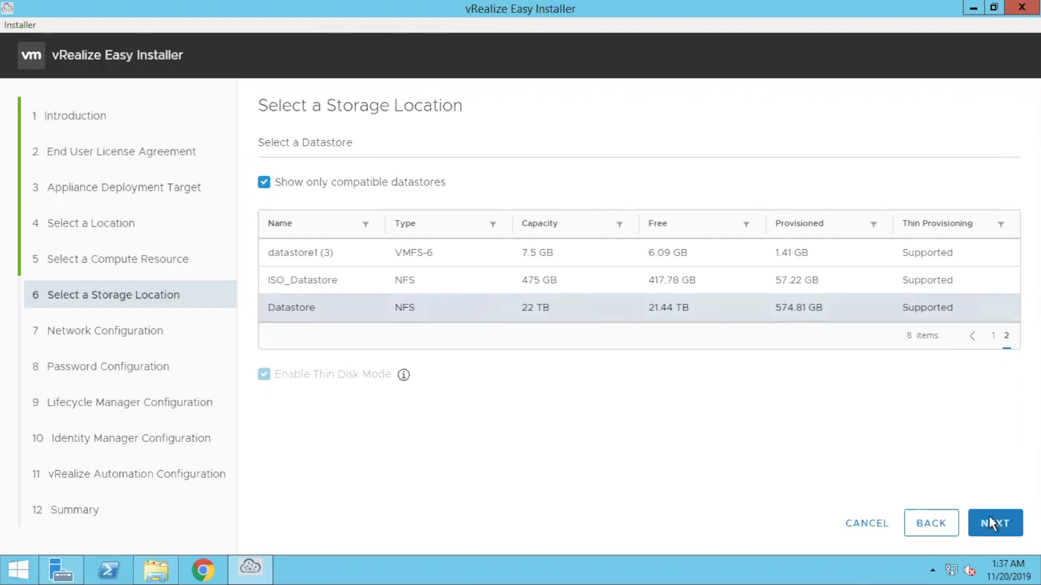
mouse_move(866, 473)
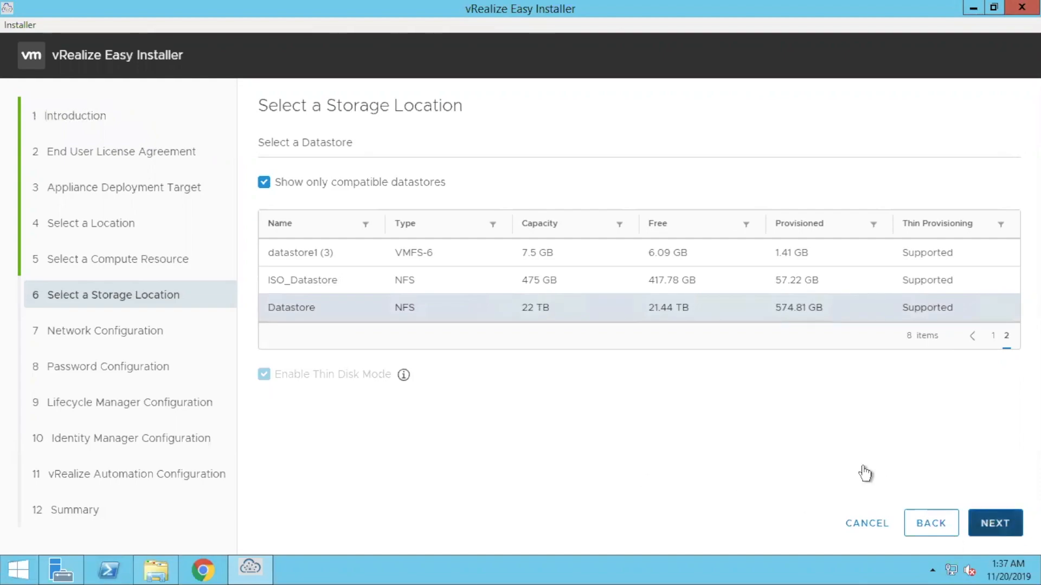
Select VM Network and enter subnet mask 255.255.255.0
click(994, 523)
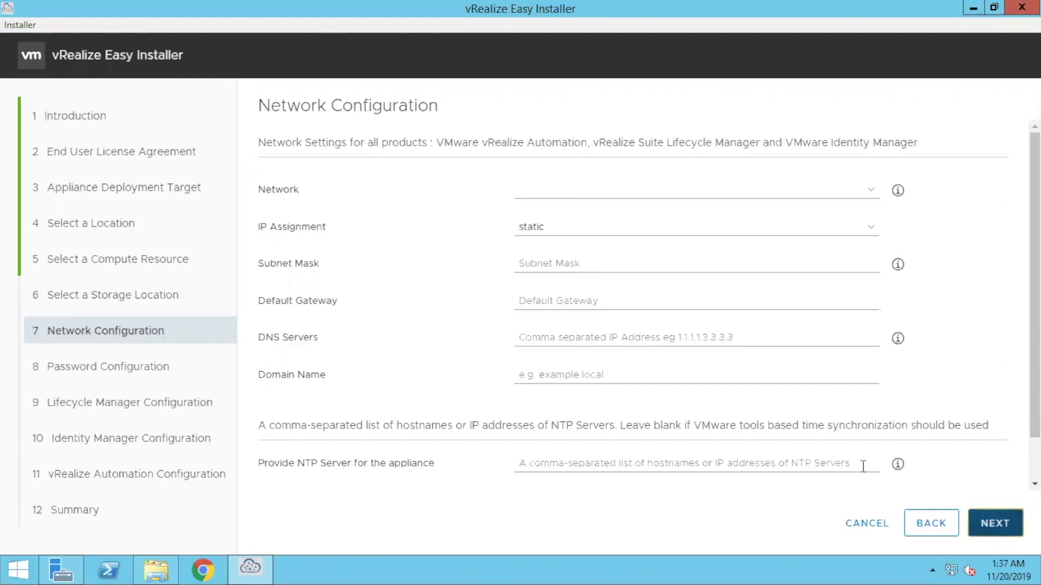
click(694, 189)
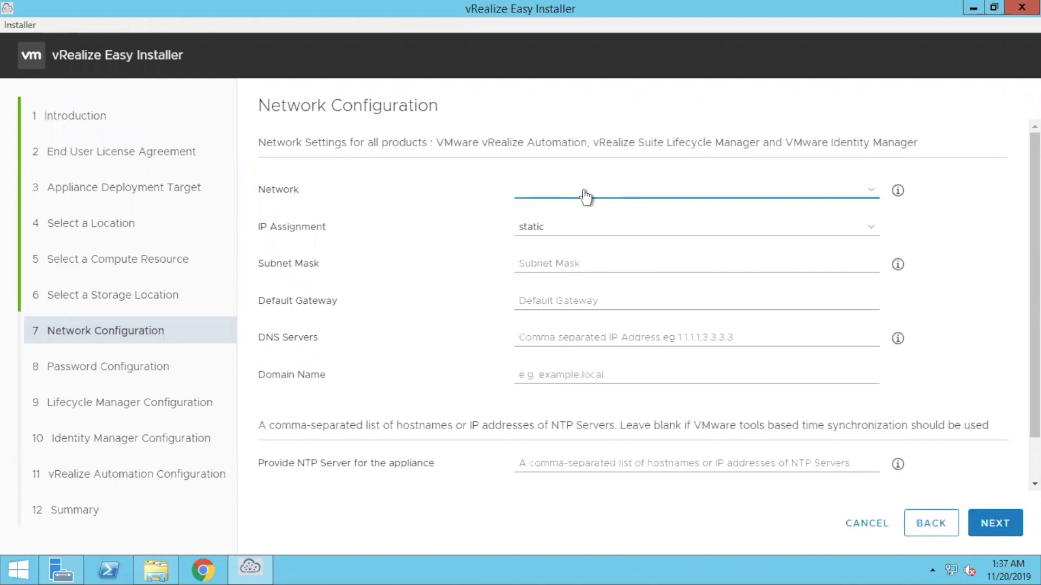
click(695, 190)
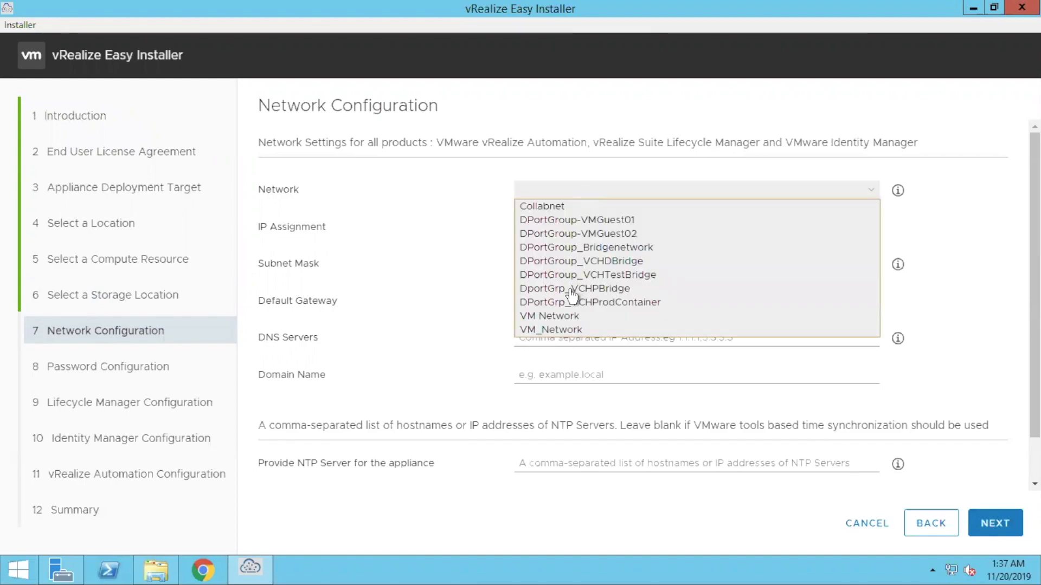
click(549, 315)
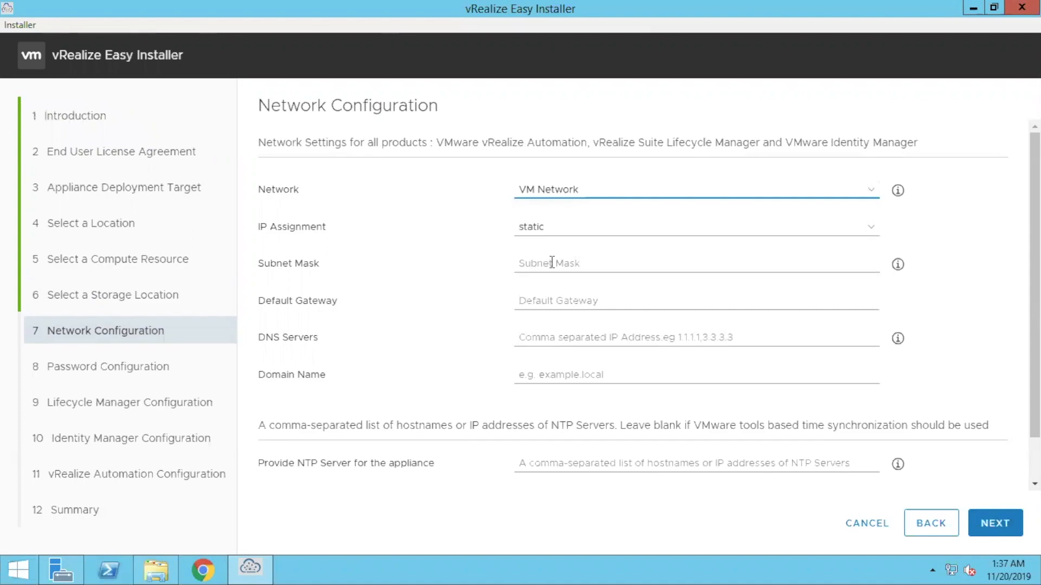
text(2)
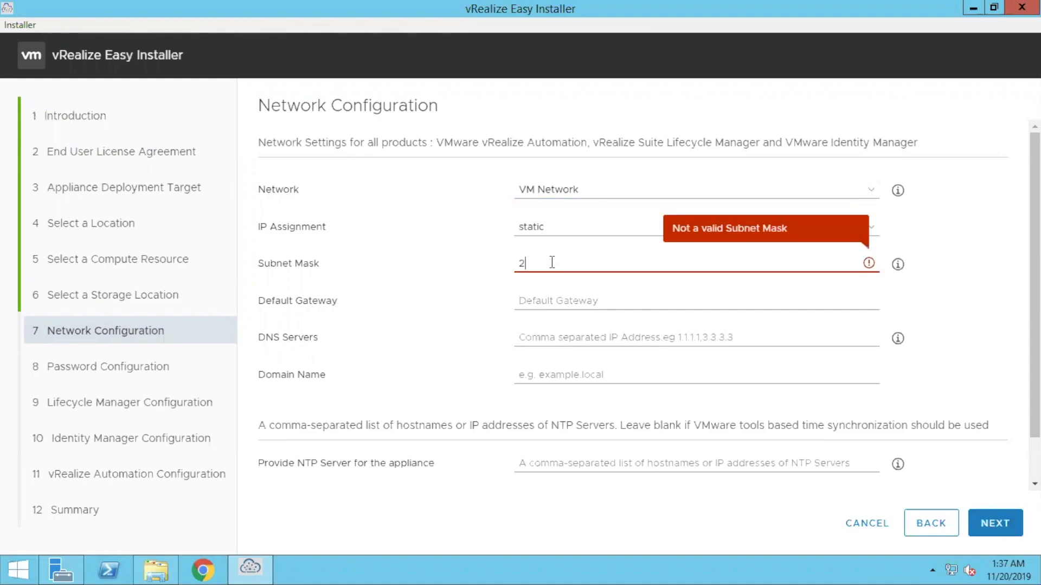
text(55.255.2)
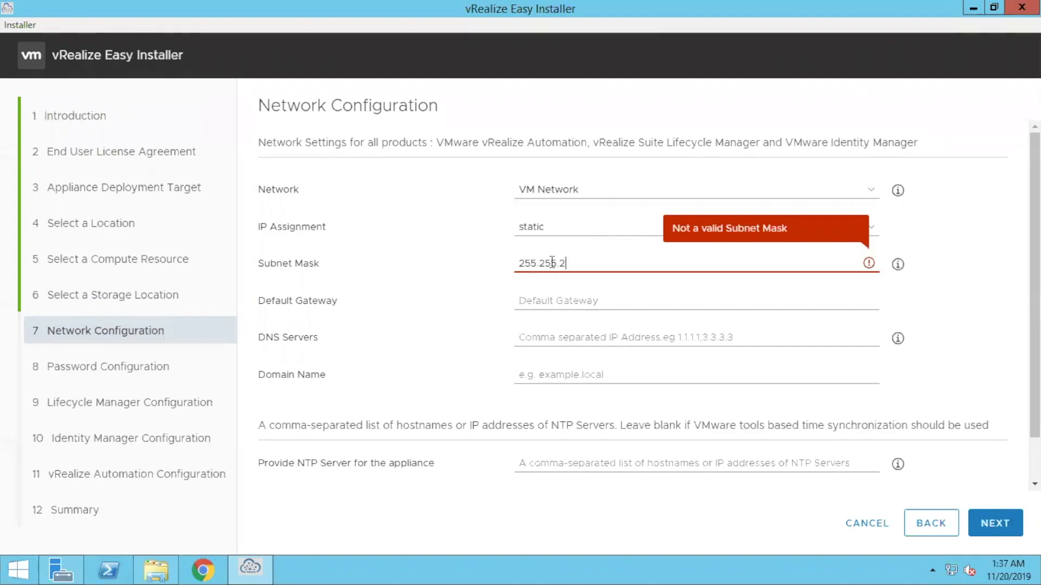
Enter gateway, DNS and NTP 172.21.101.254, domain mpc.netapp.com, keeping static IP
click(663, 301)
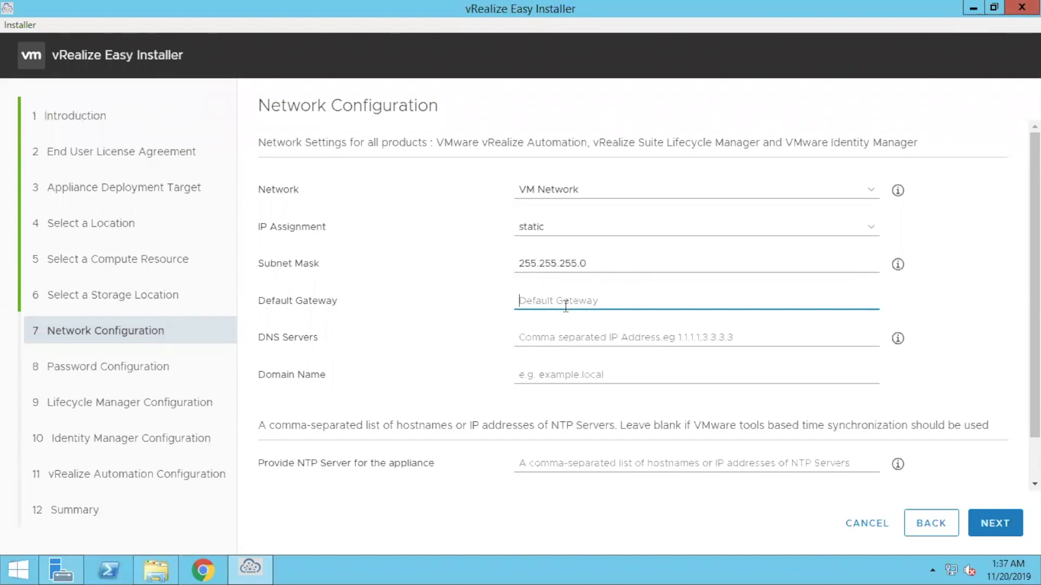
text(172.21.101.254)
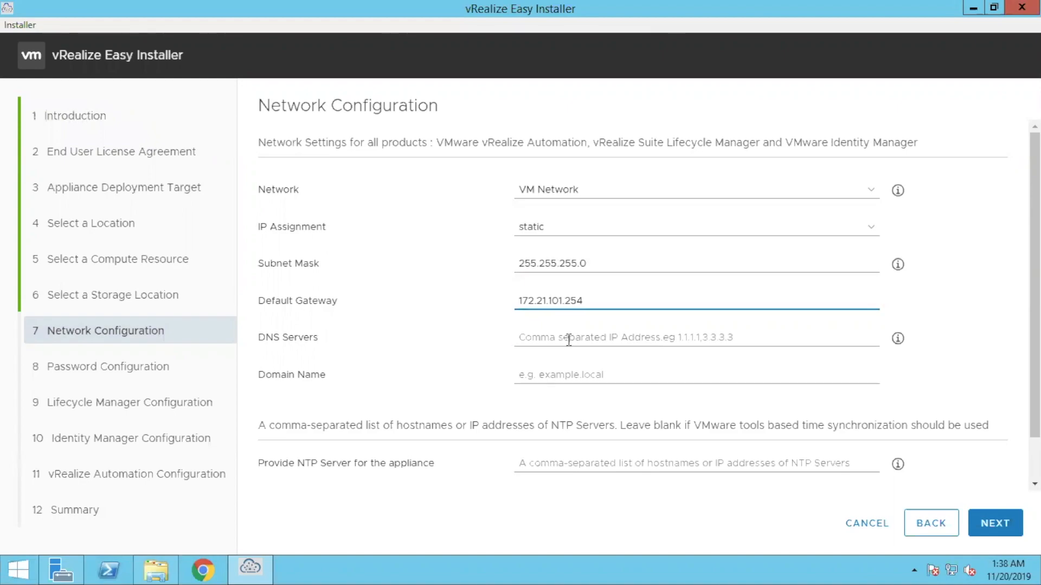
text(172.)
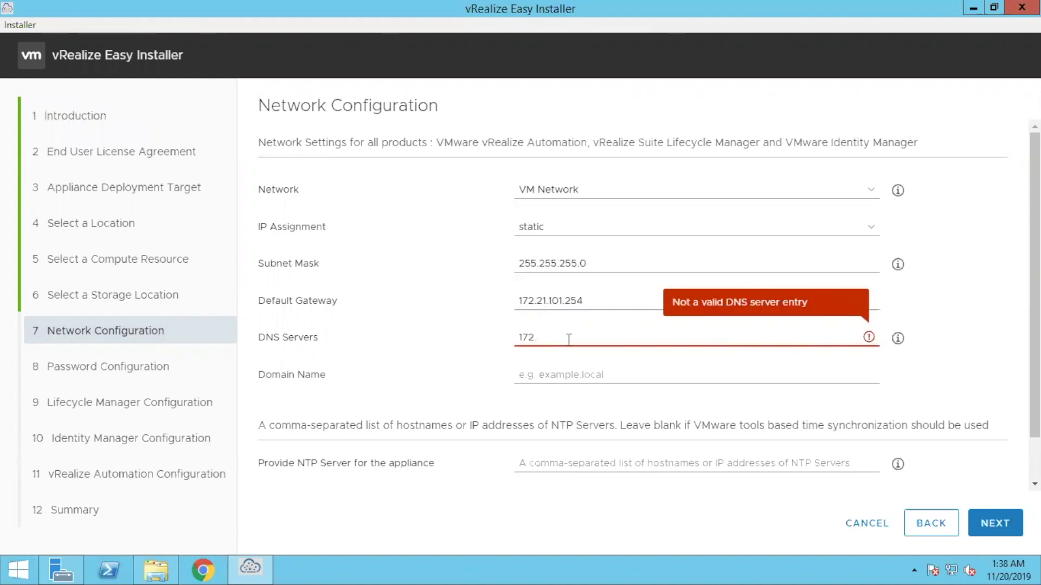
triple_click(549, 300)
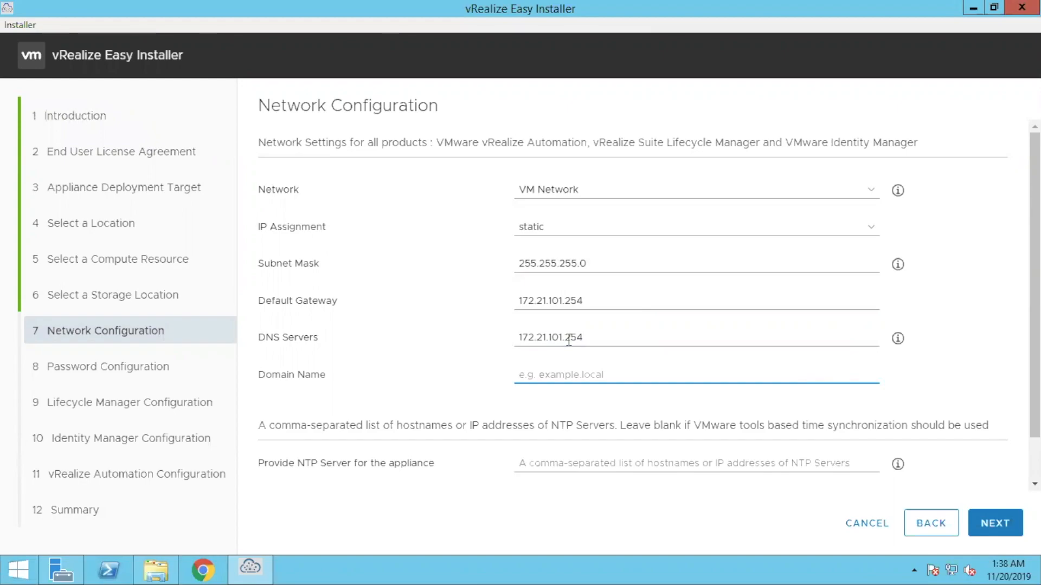
text(mpc.netapp.com)
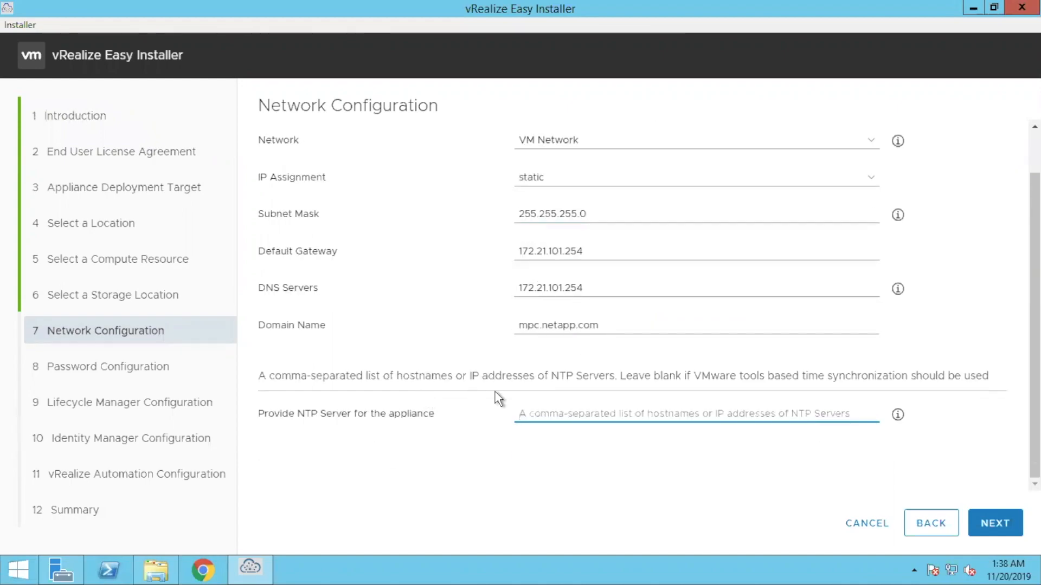
text(172.21.101.254)
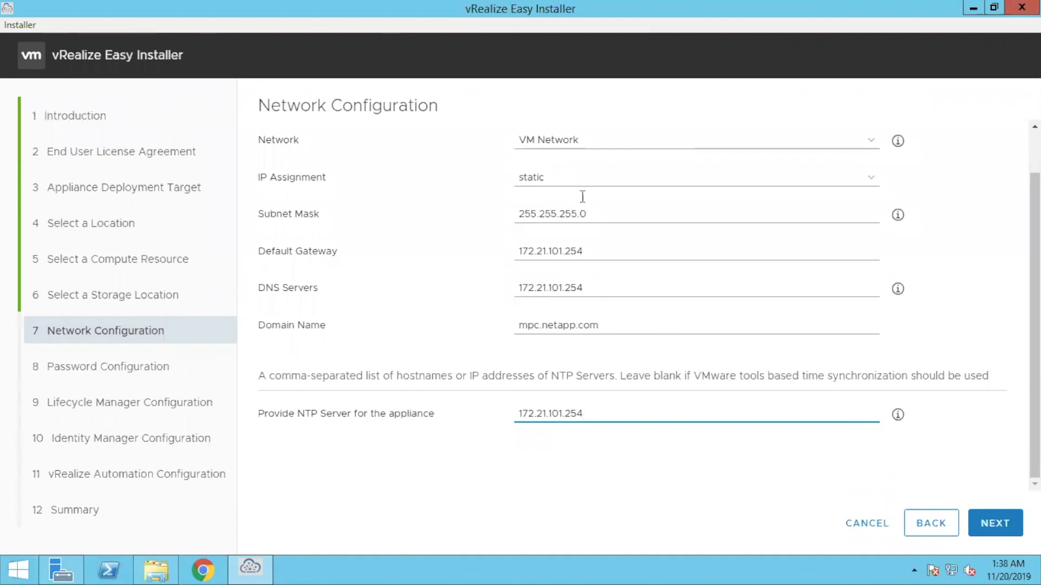
click(694, 176)
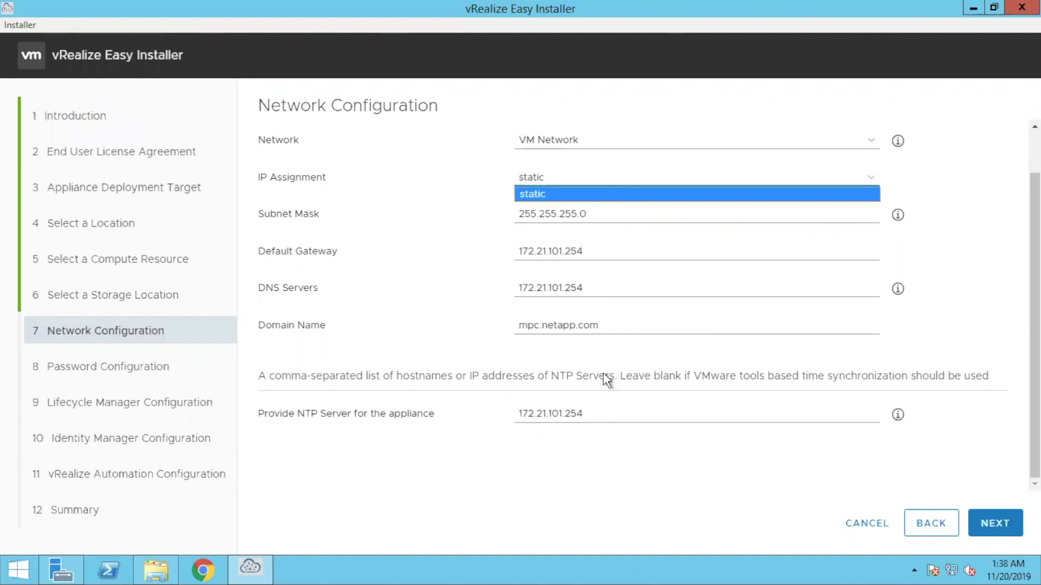
mouse_move(841, 511)
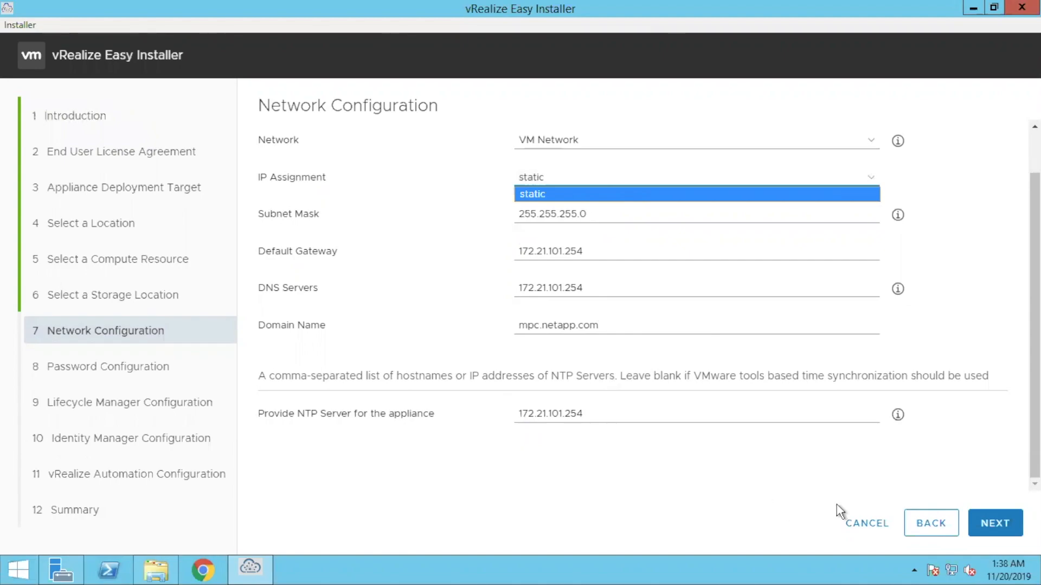
click(531, 194)
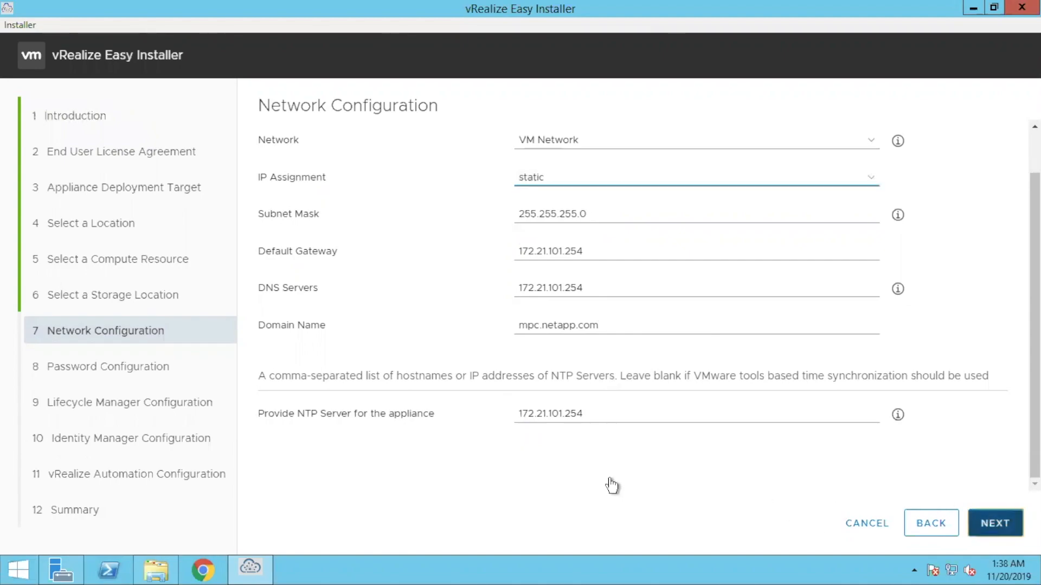
Enter and confirm the shared product password on Password Configuration
click(994, 523)
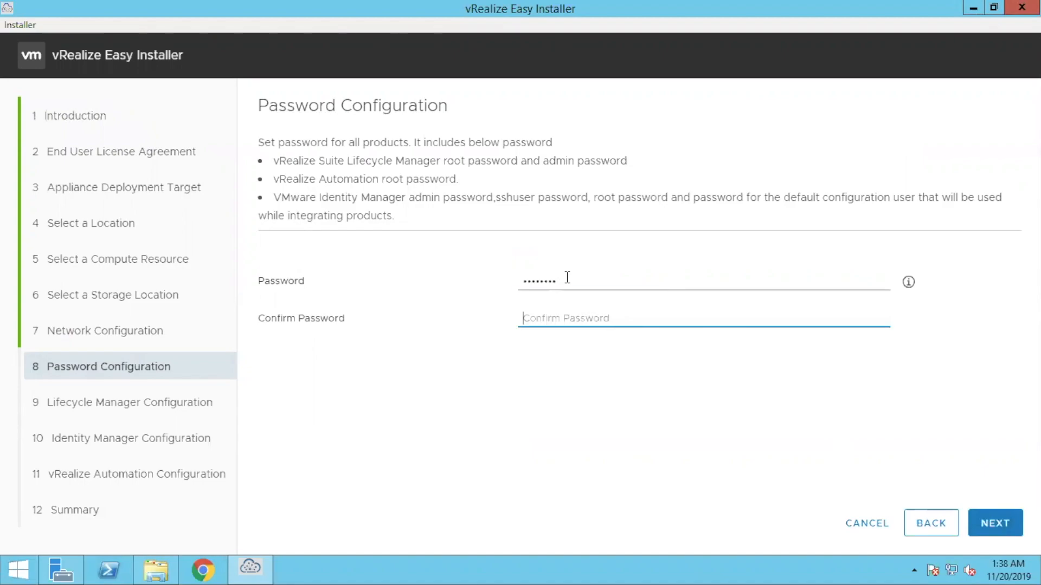
text(••••••••)
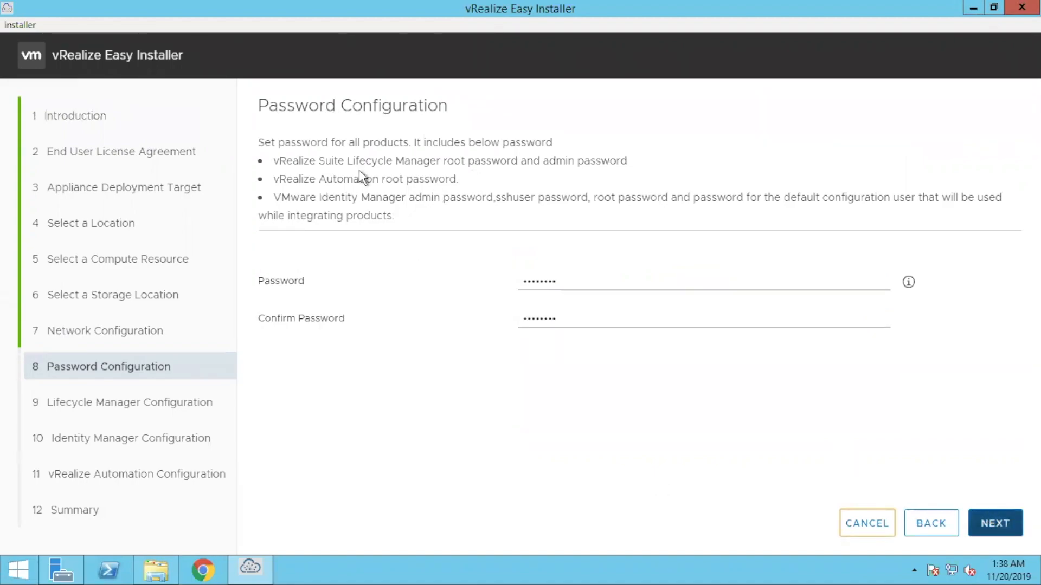
Reach step 9, Lifecycle Manager Configuration, after briefly going back to the password step
click(994, 523)
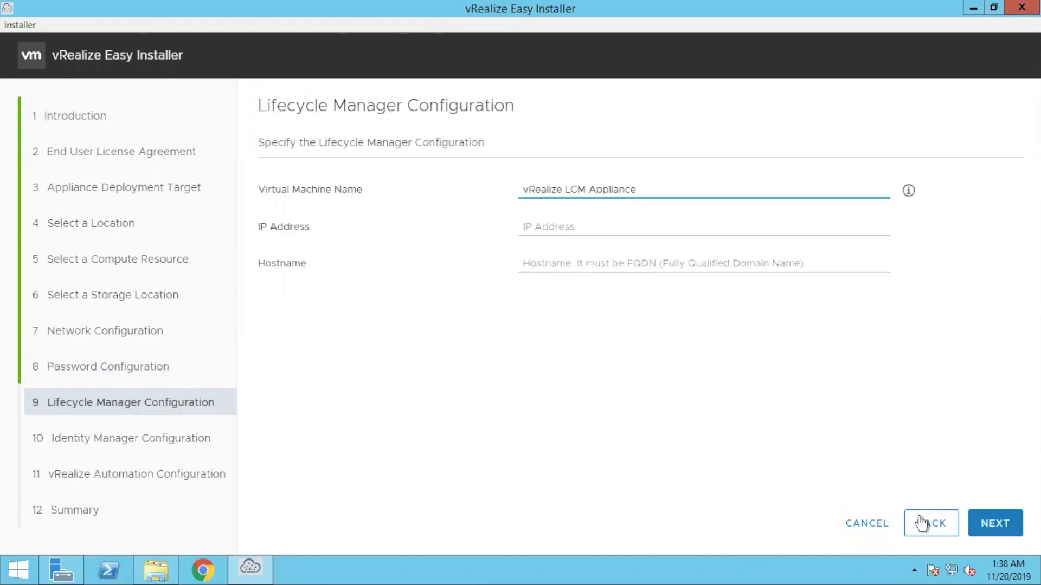
click(930, 523)
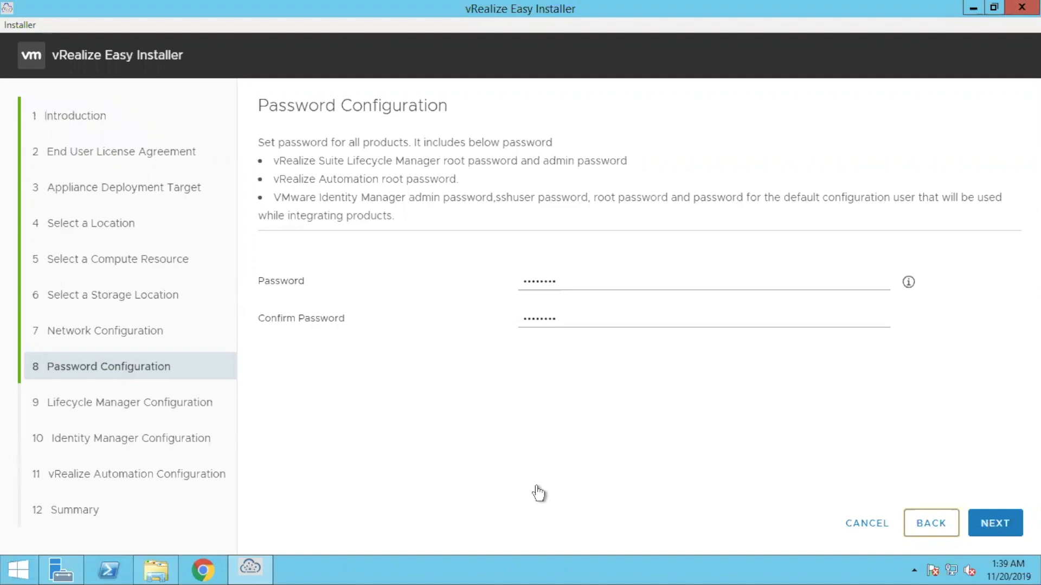
click(994, 523)
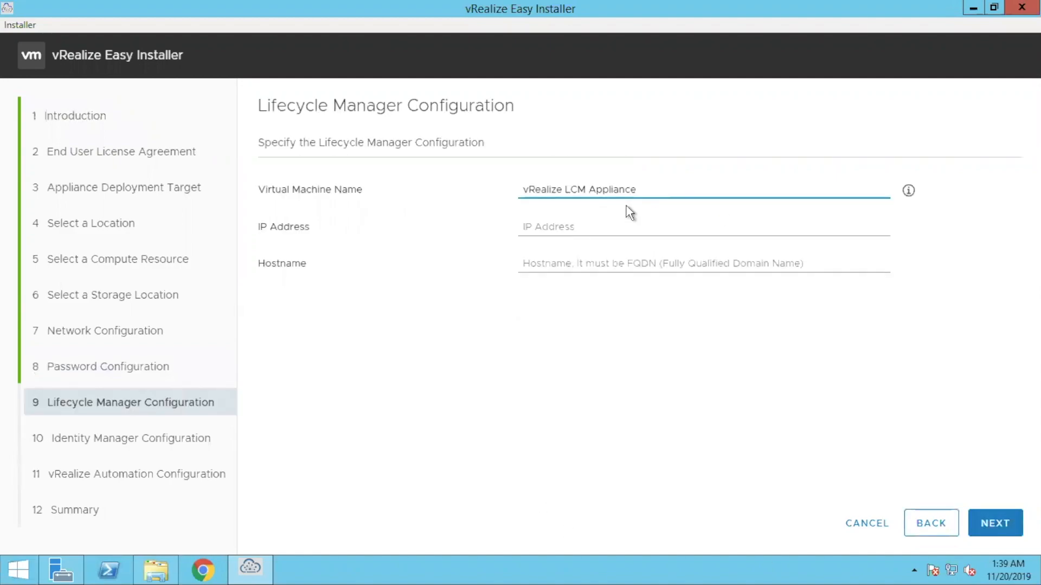
click(641, 190)
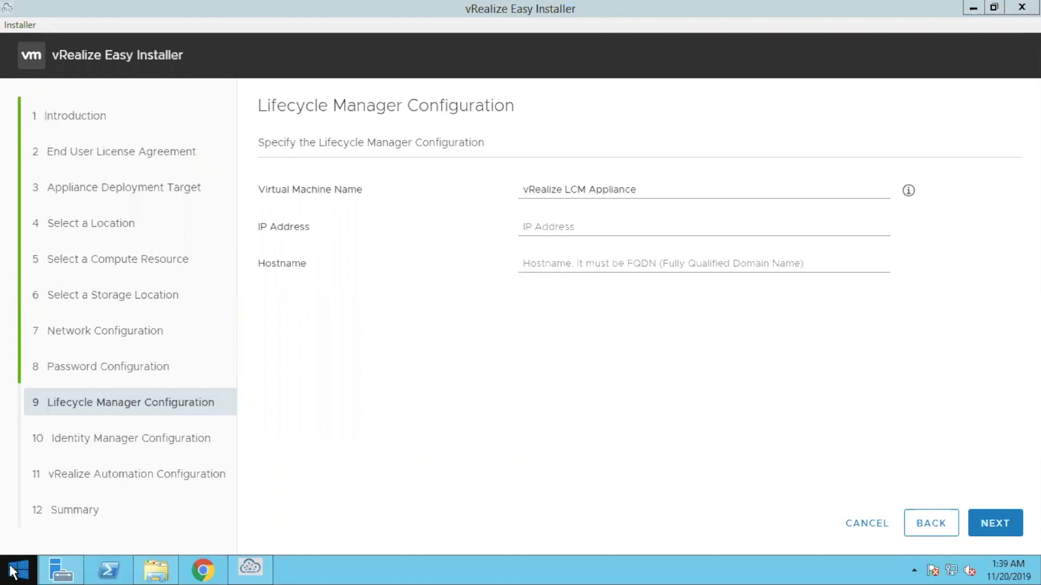
mouse_move(118, 564)
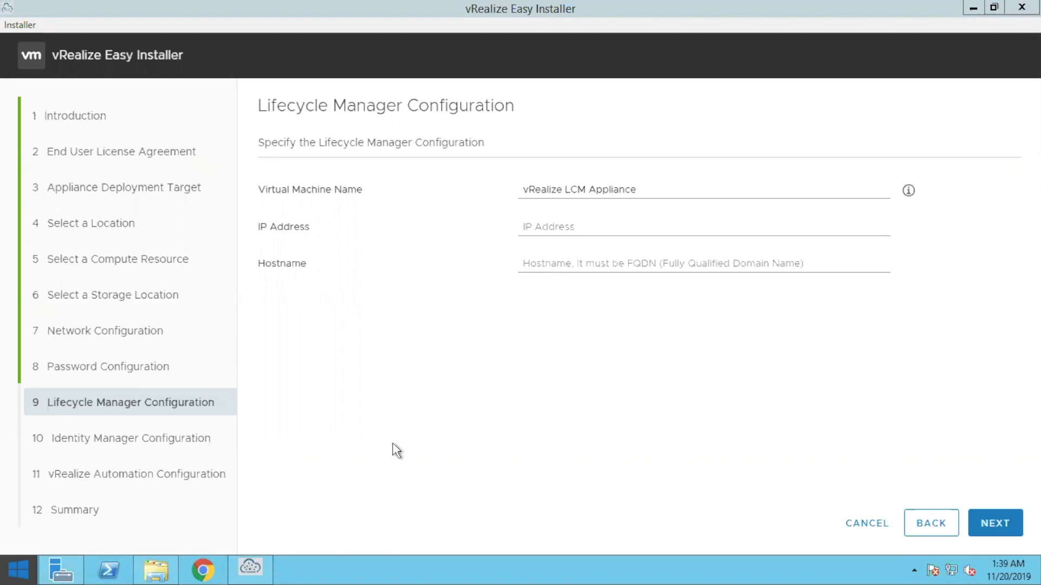
mouse_move(17, 570)
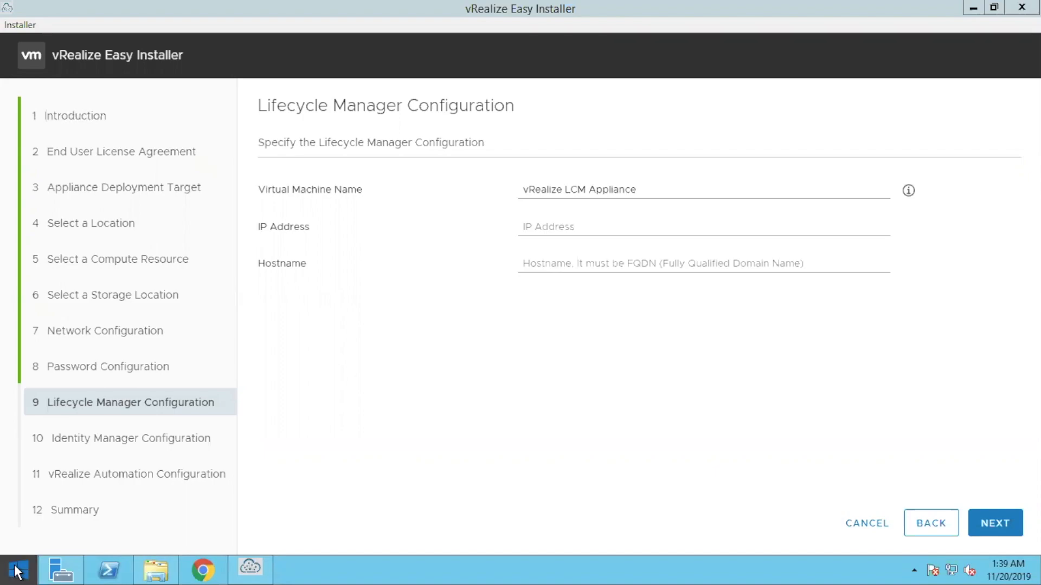
Enter IP 172.21.101.80 and hostname SRV-LMC-01.mpc.netapp.com, dropping the trailing dot and VM-name domain
text(172.21.101.80)
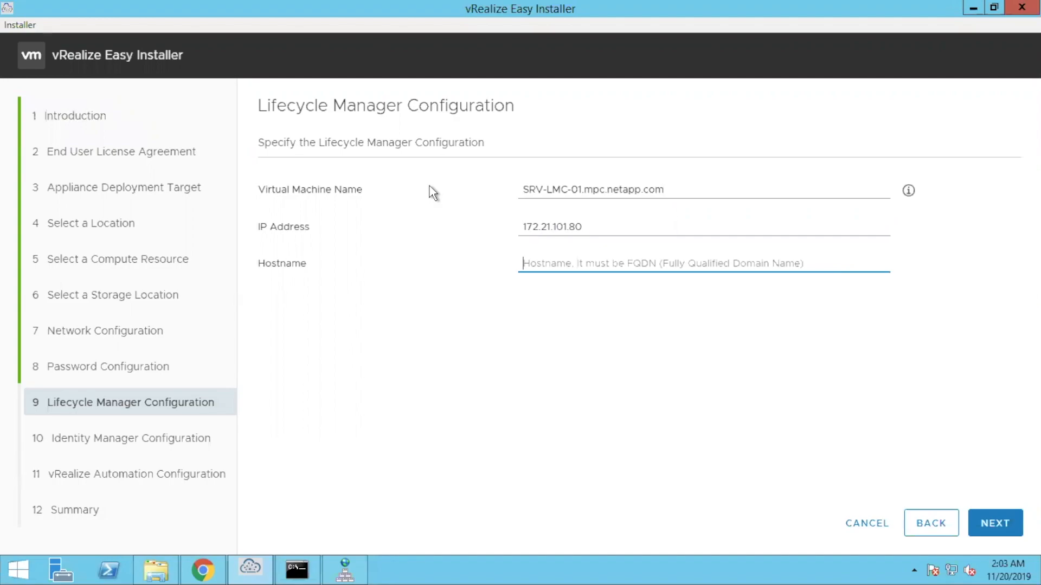
text(SRV-LMC-01.mpc.netapp.com.)
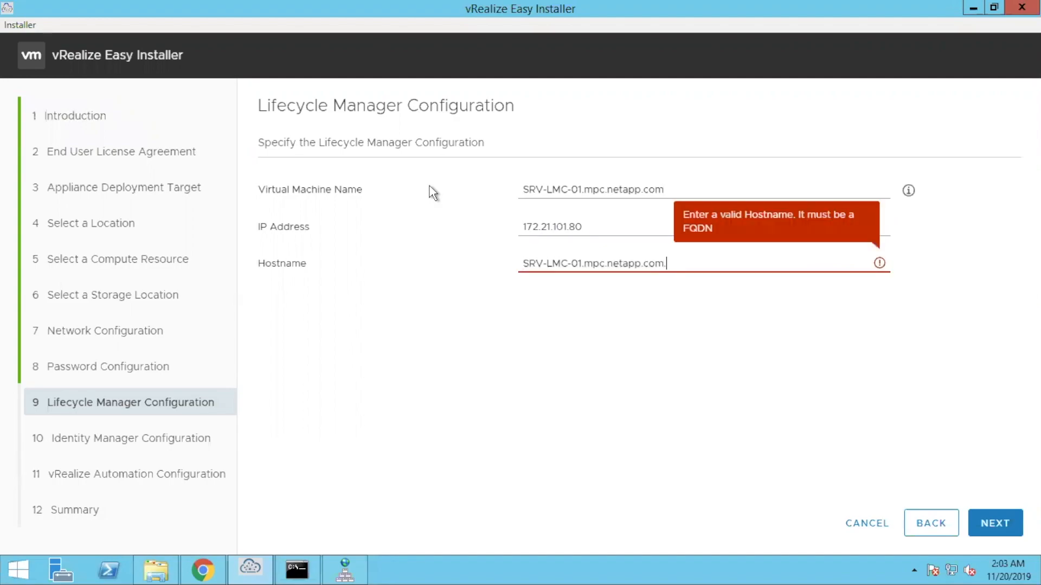
key(Backspace)
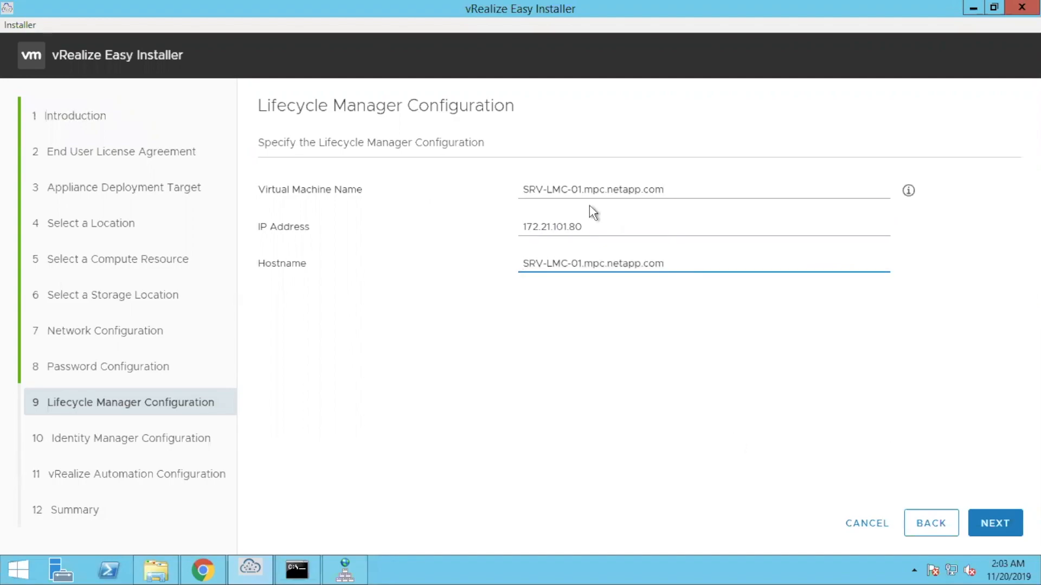
double_click(623, 189)
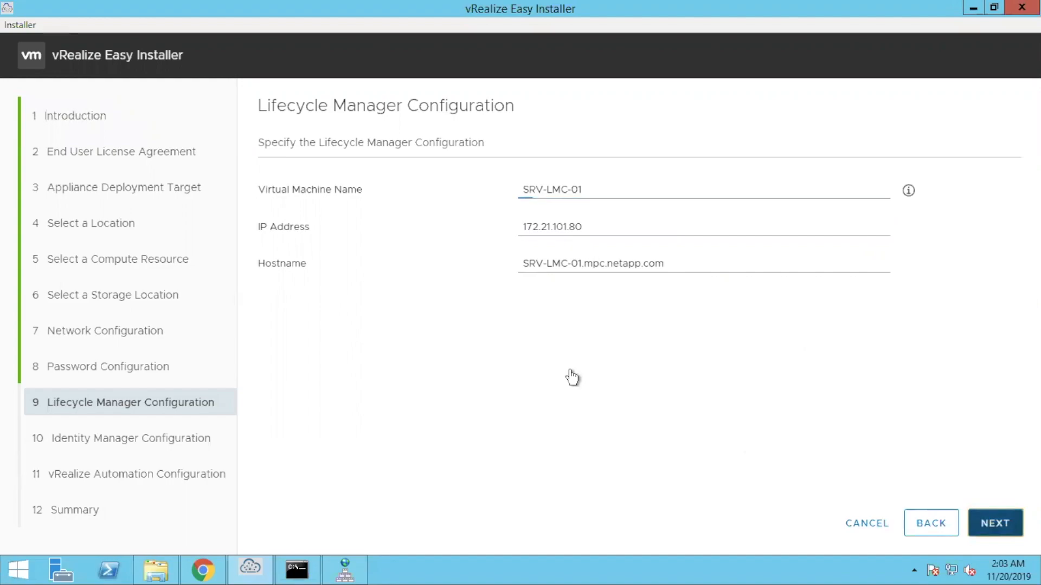
Enter Identity Manager name SRV-IMC-01, IP 172.21.101.81 and hostname SRV-IMC-01.mpc.netapp.com
click(994, 523)
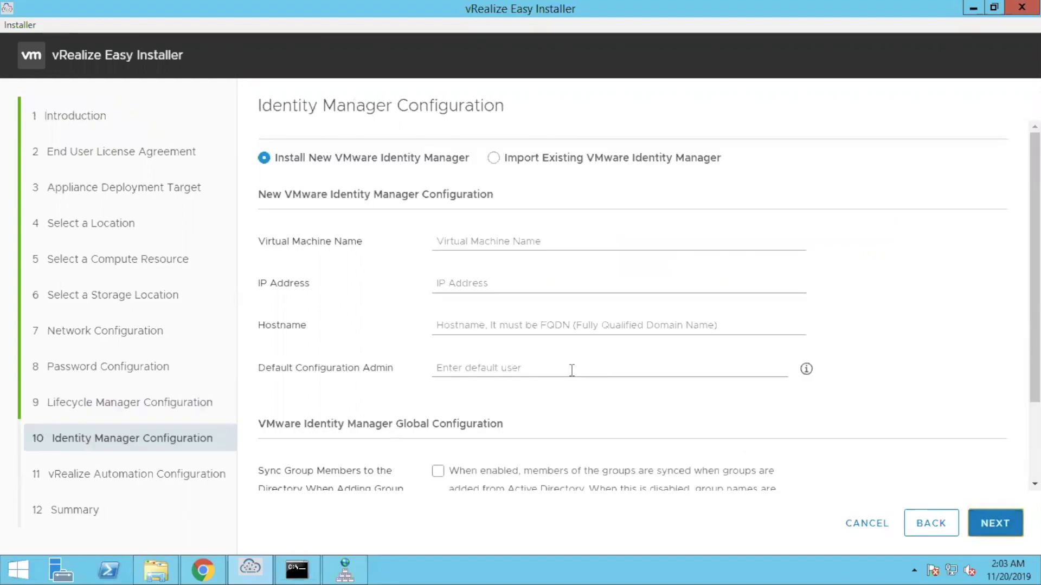
click(618, 241)
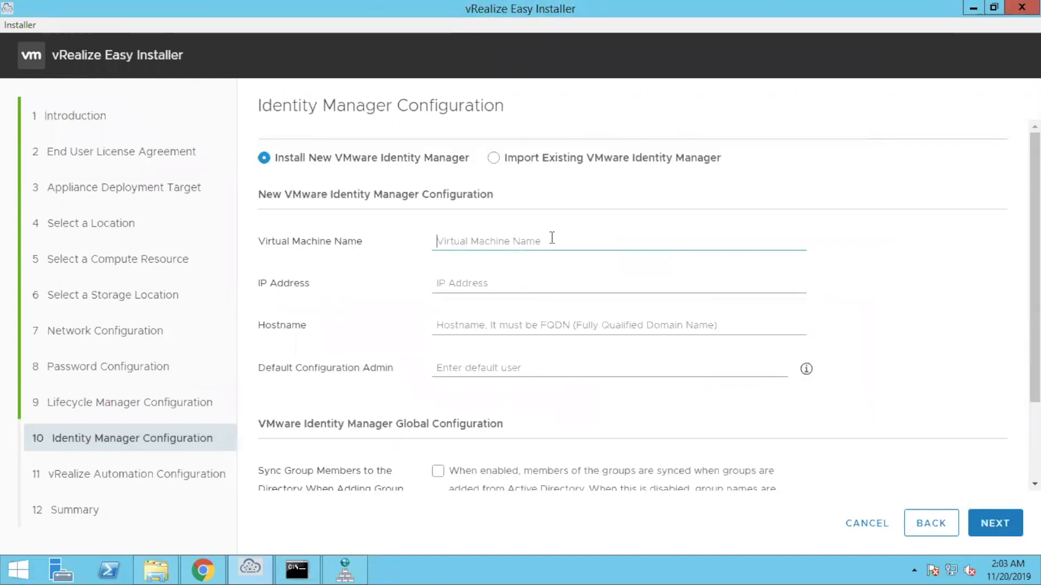
text(SRV-IMC-01.mpc.netapp.com)
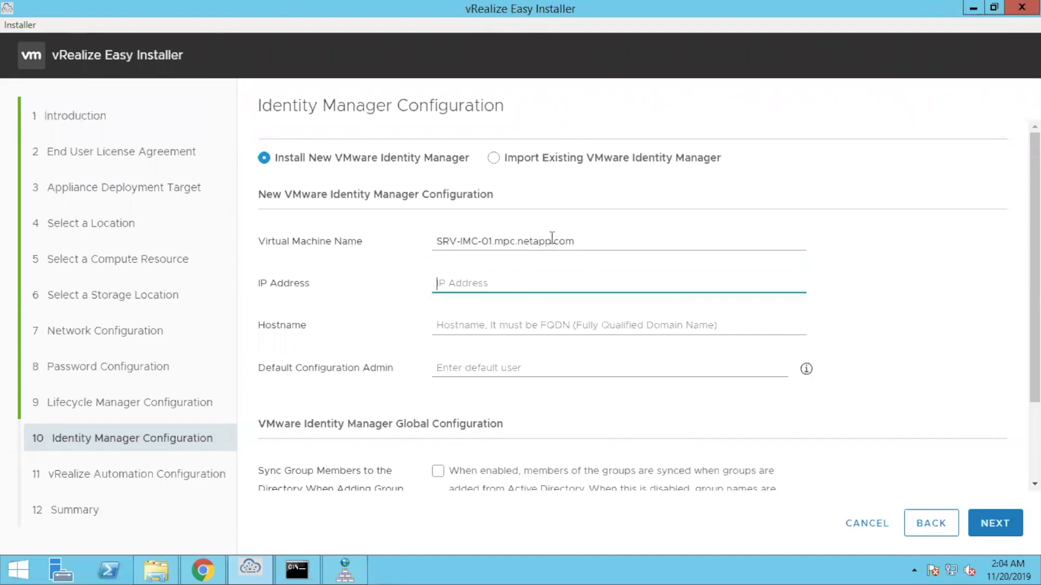
text(172.21.101.81)
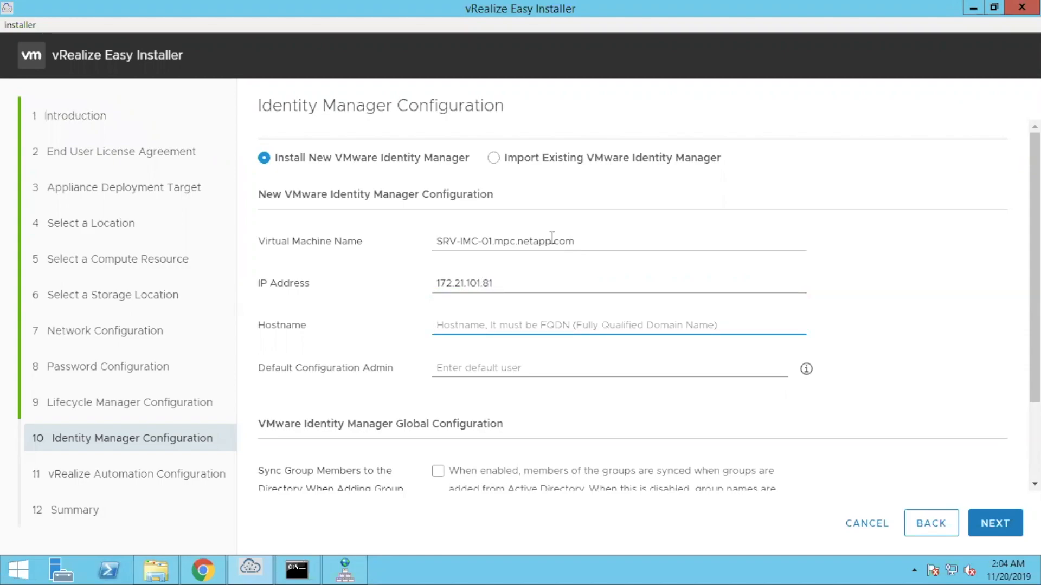
text(SRV-IMC-01.mpc.netapp.com)
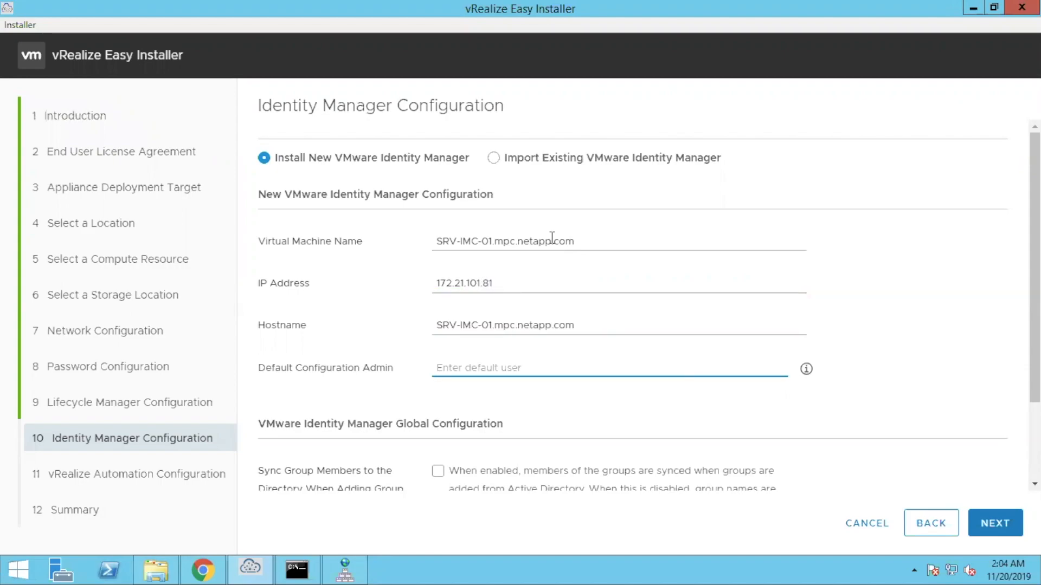
Set Identity Manager admin to vraadmin, enable Sync Group Members, and proceed to vRA configuration
text(a)
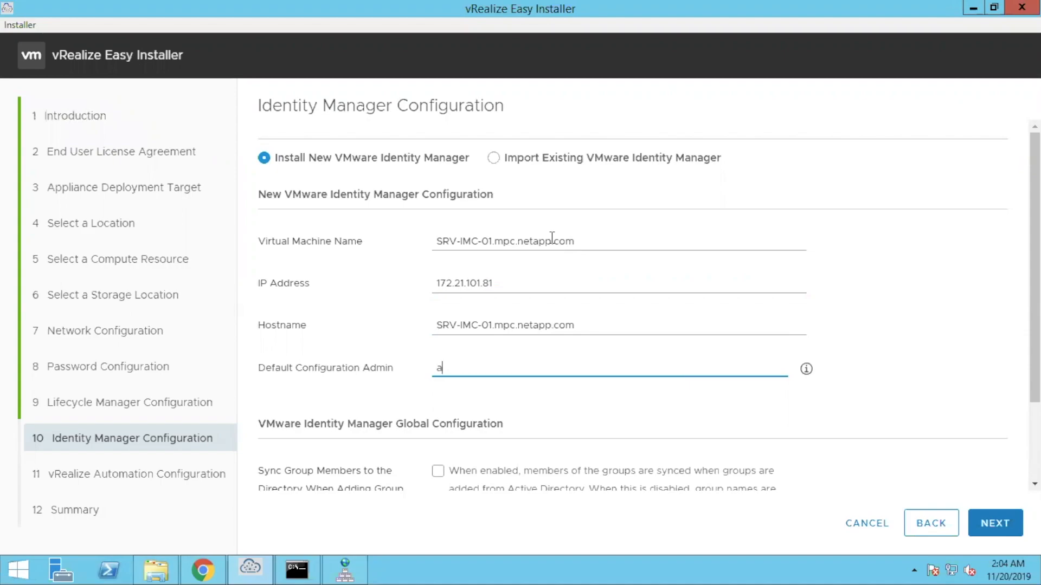
text(dmin)
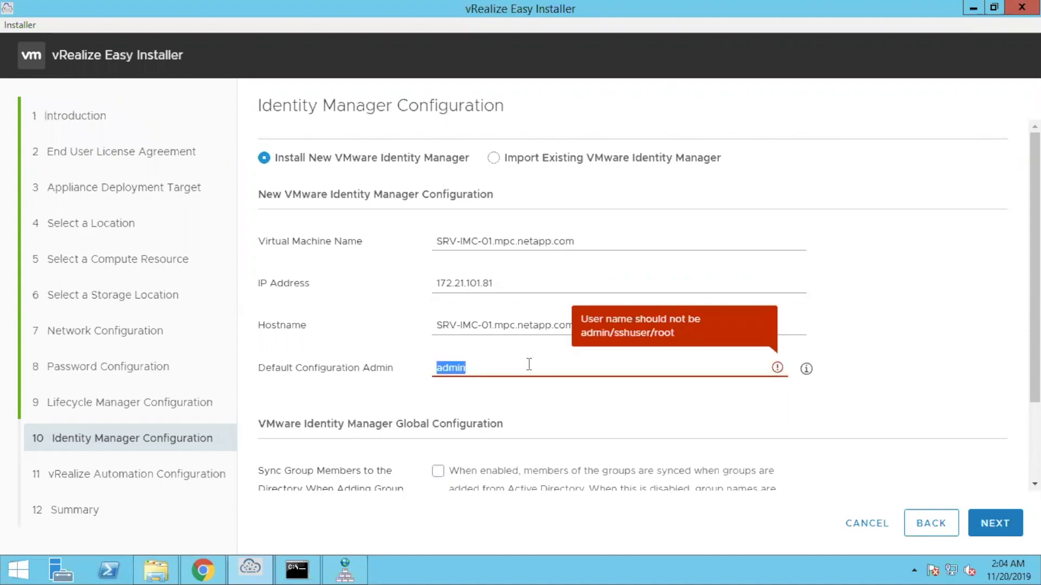
text(vraadmin)
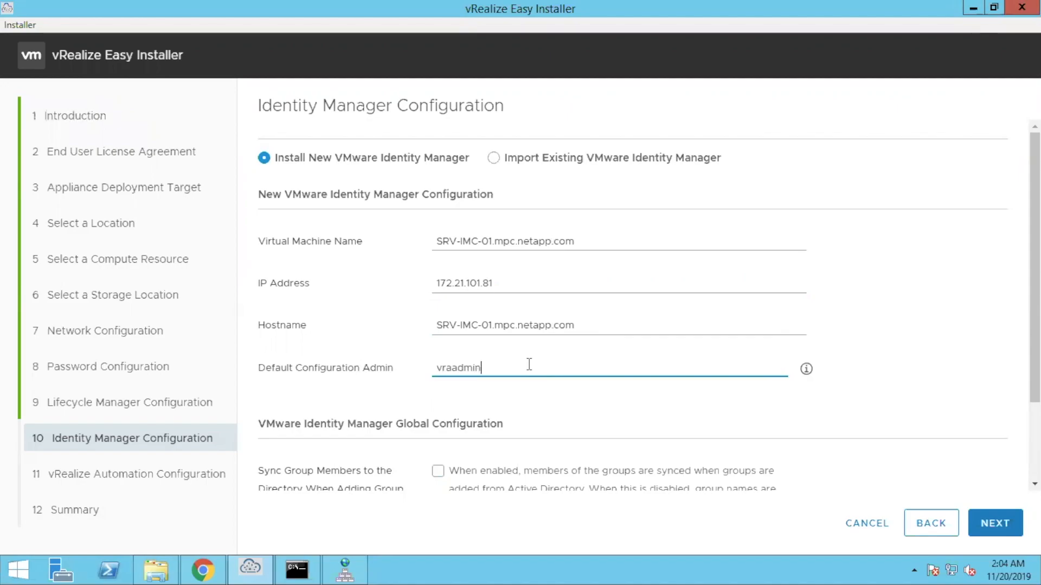
scroll(down, 3)
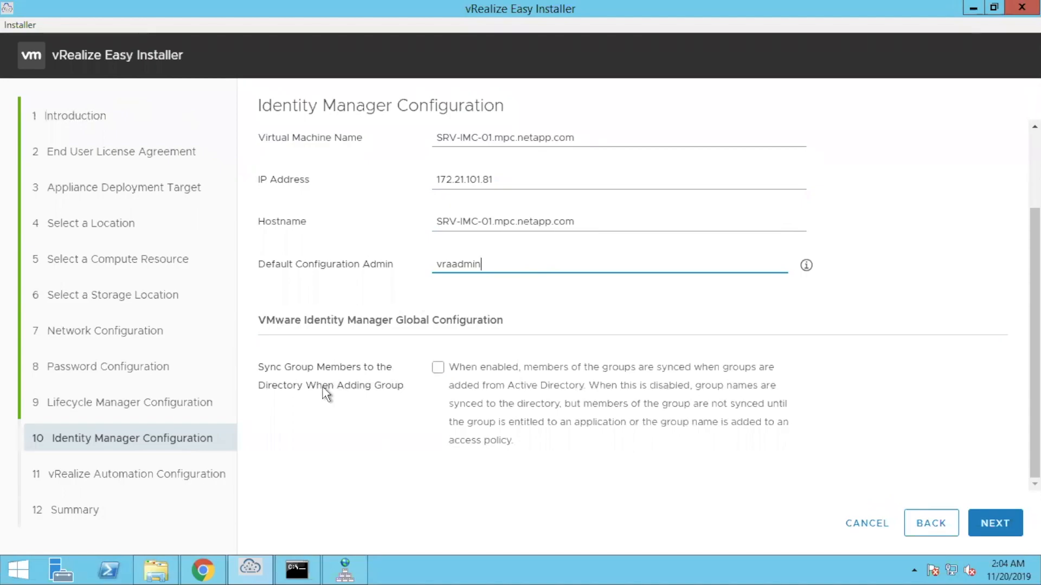
click(437, 367)
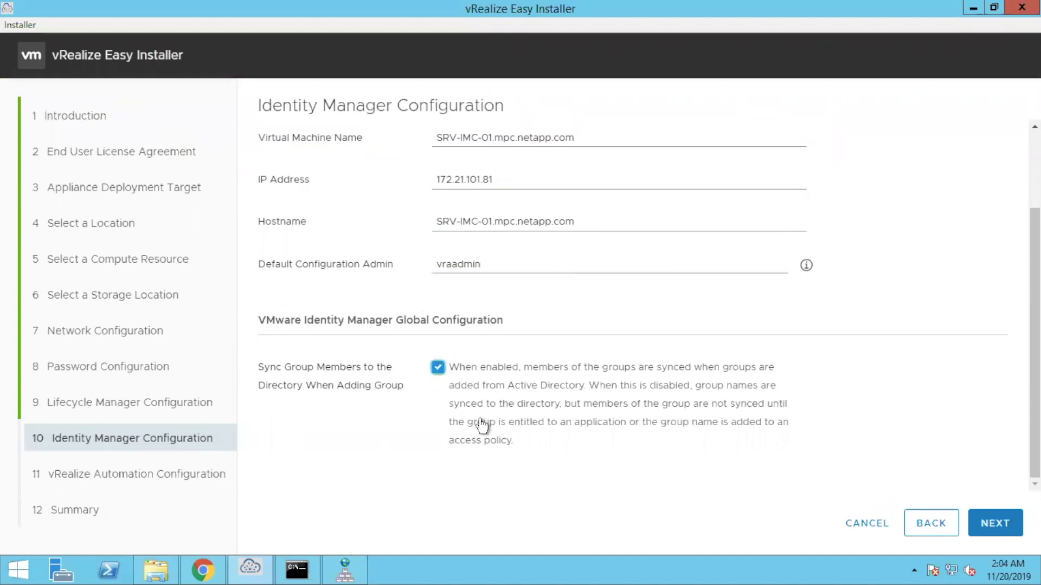
scroll(up, 3)
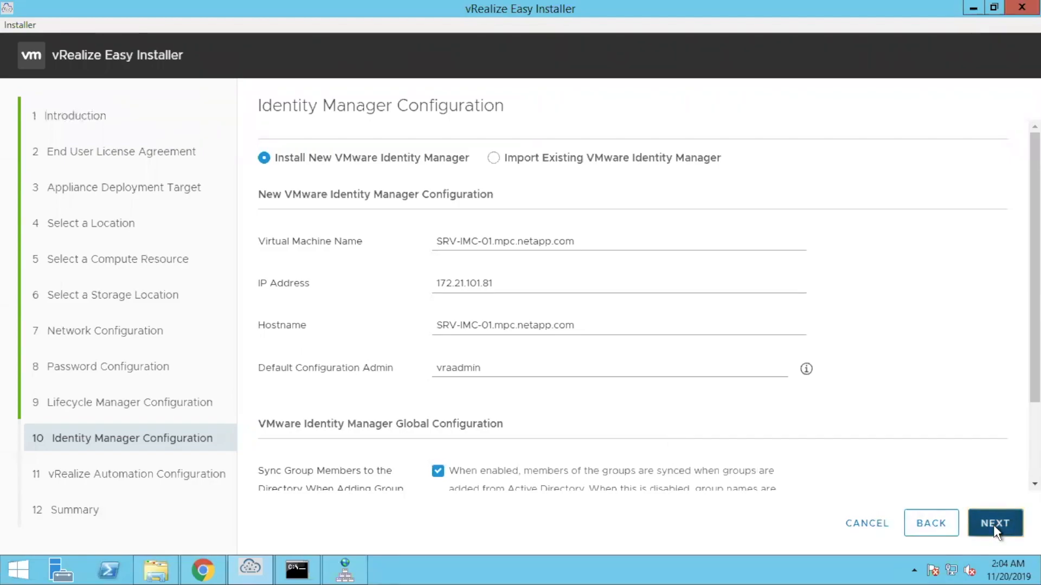
click(994, 523)
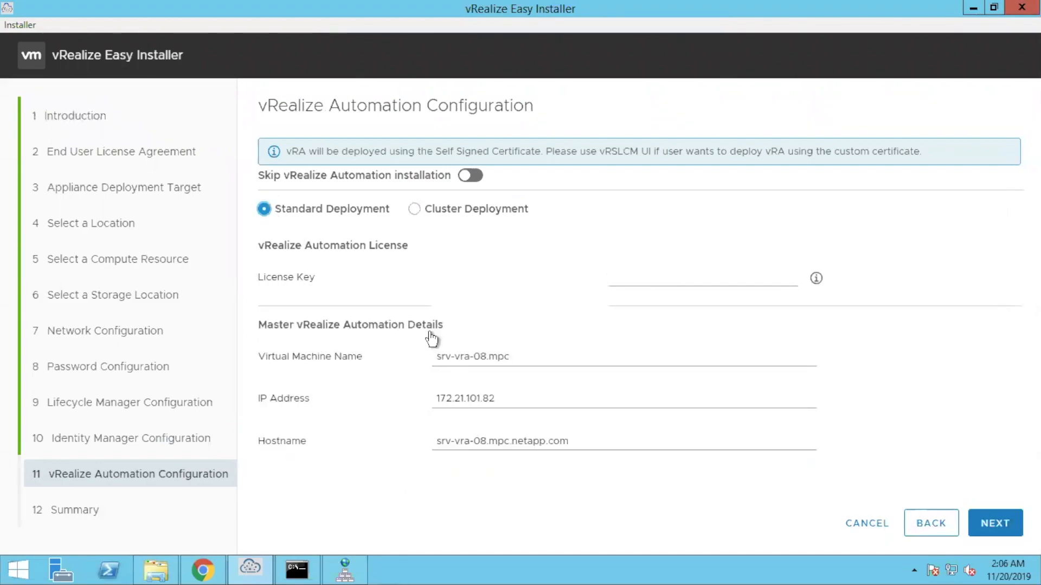
mouse_move(558, 435)
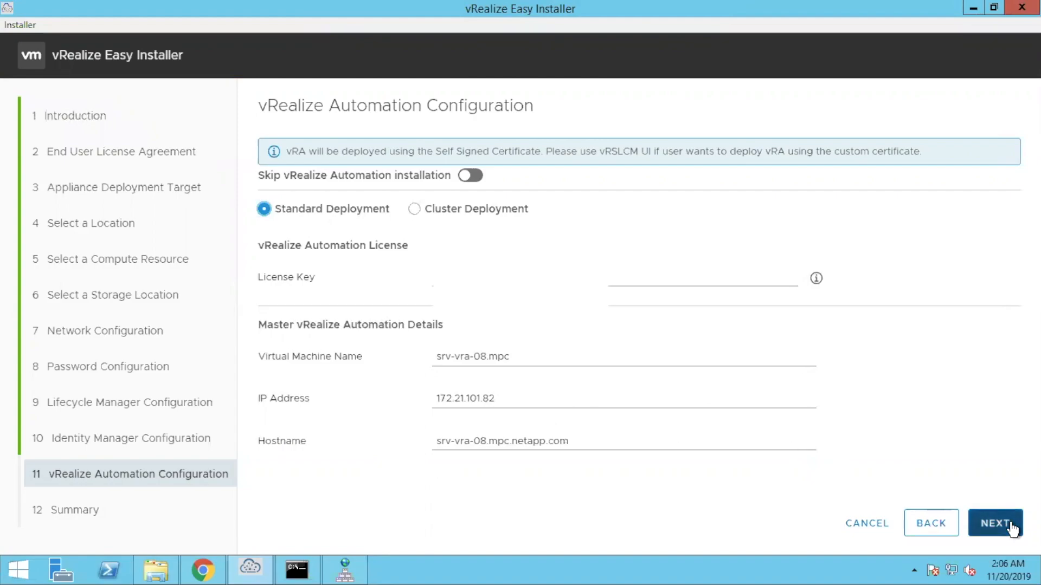
mouse_move(566, 202)
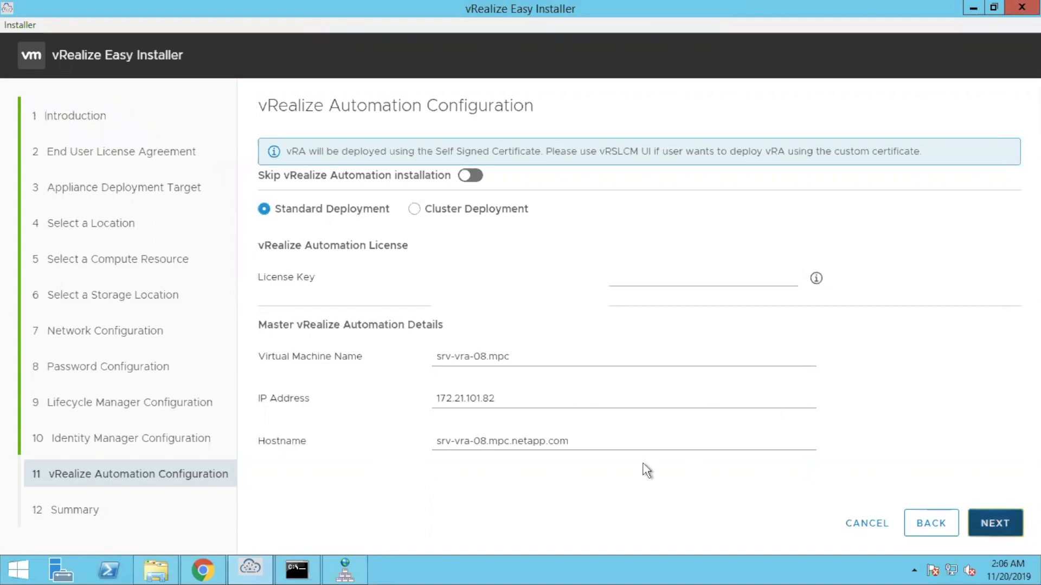
Review all settings on the Summary page and submit the deployment
click(994, 523)
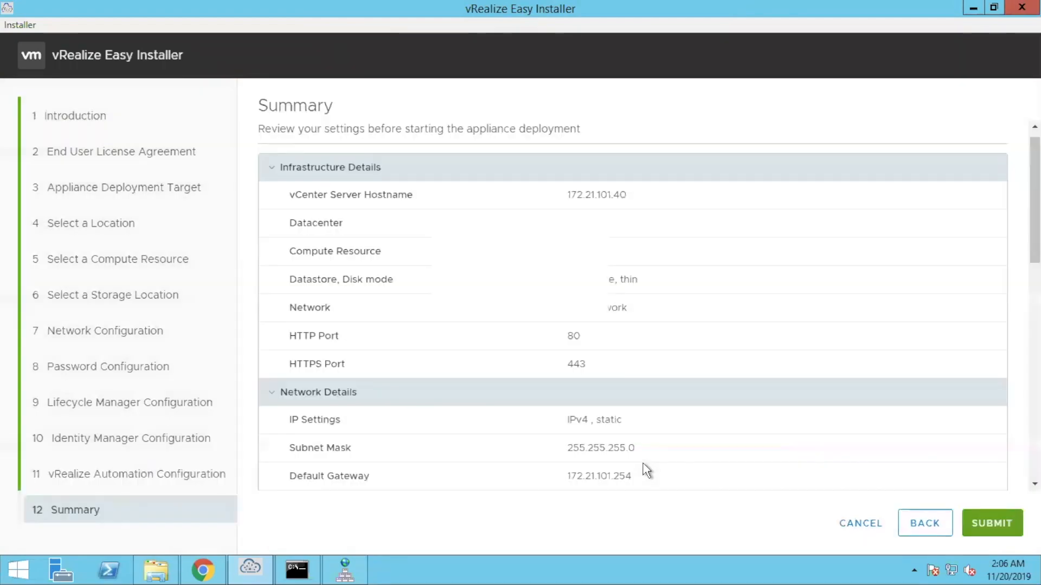
scroll(down, 3)
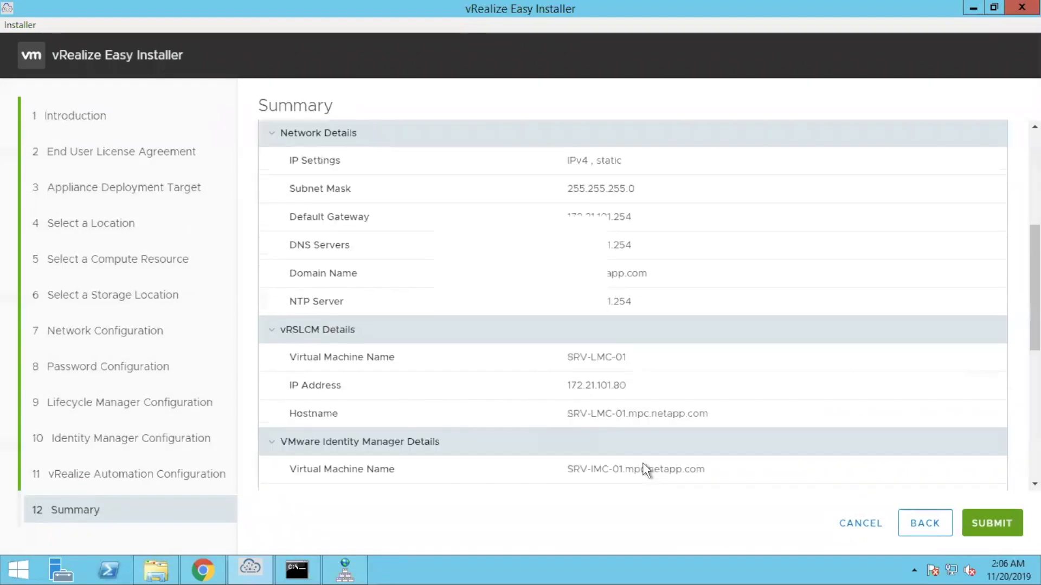
scroll(down, 3)
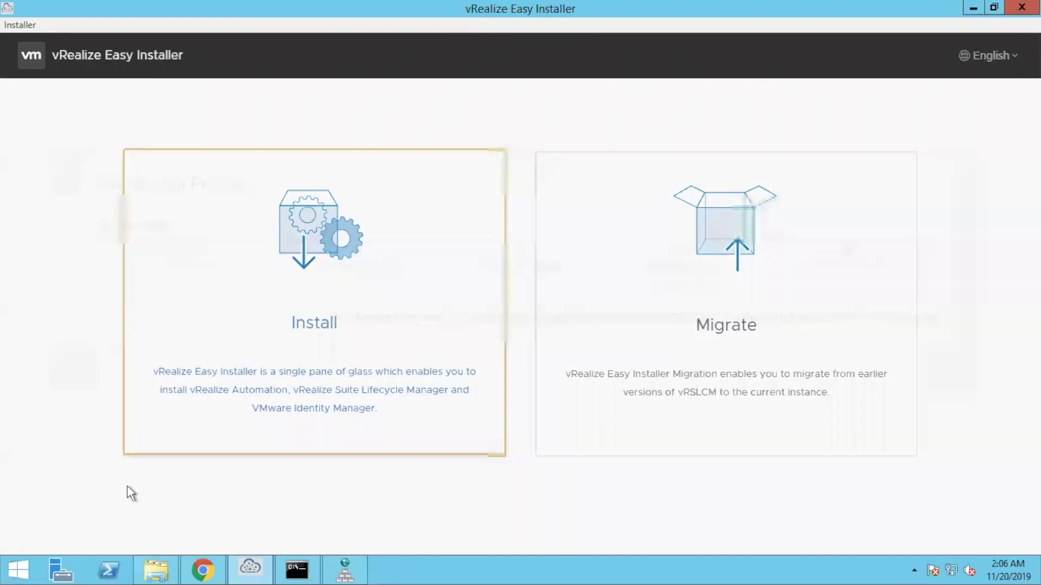
click(313, 305)
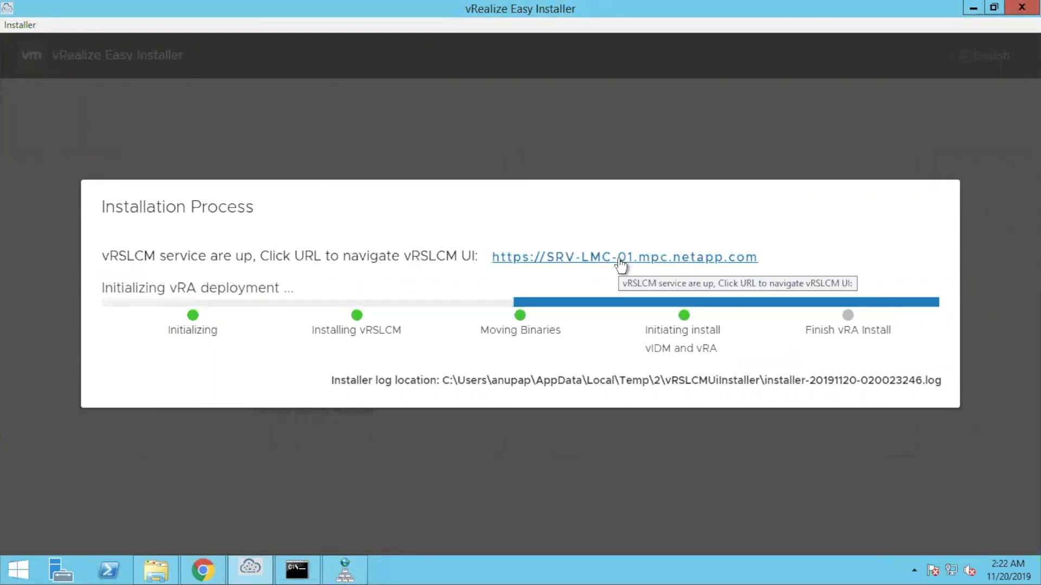
Open Lifecycle Manager past the certificate warning and log in as admin@local
click(623, 257)
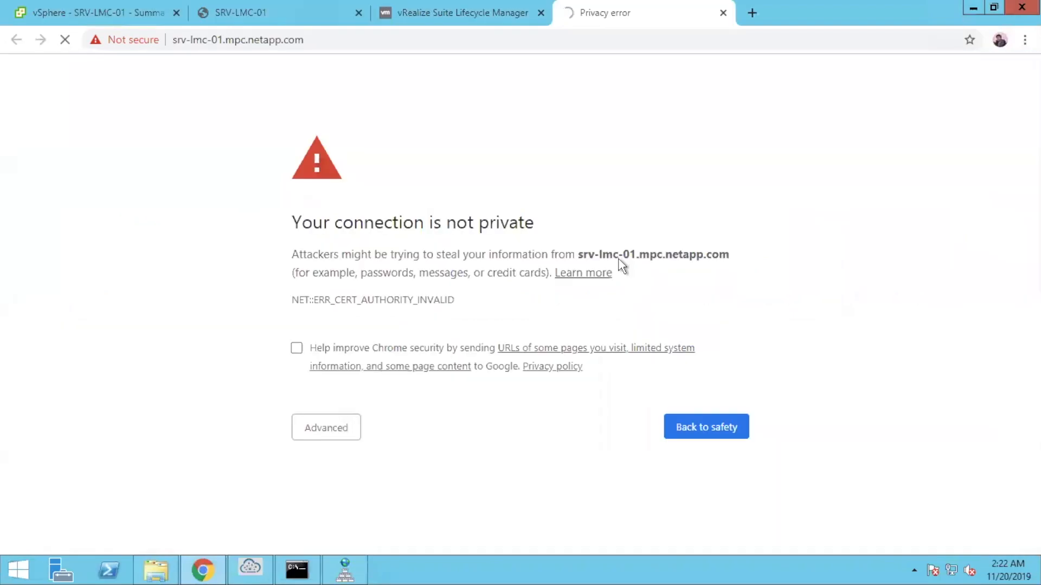
click(326, 428)
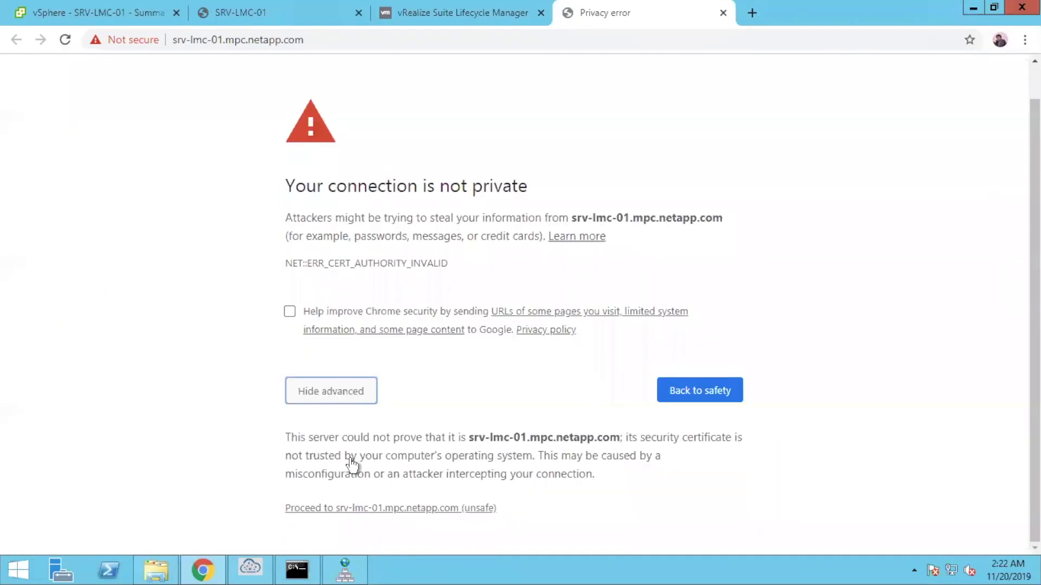
click(390, 508)
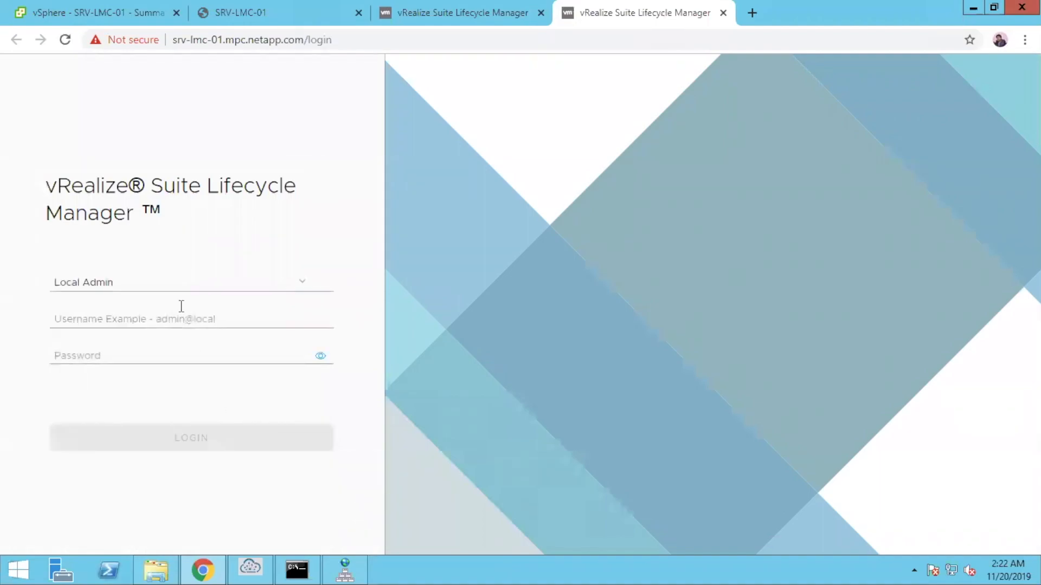
text(admin@local)
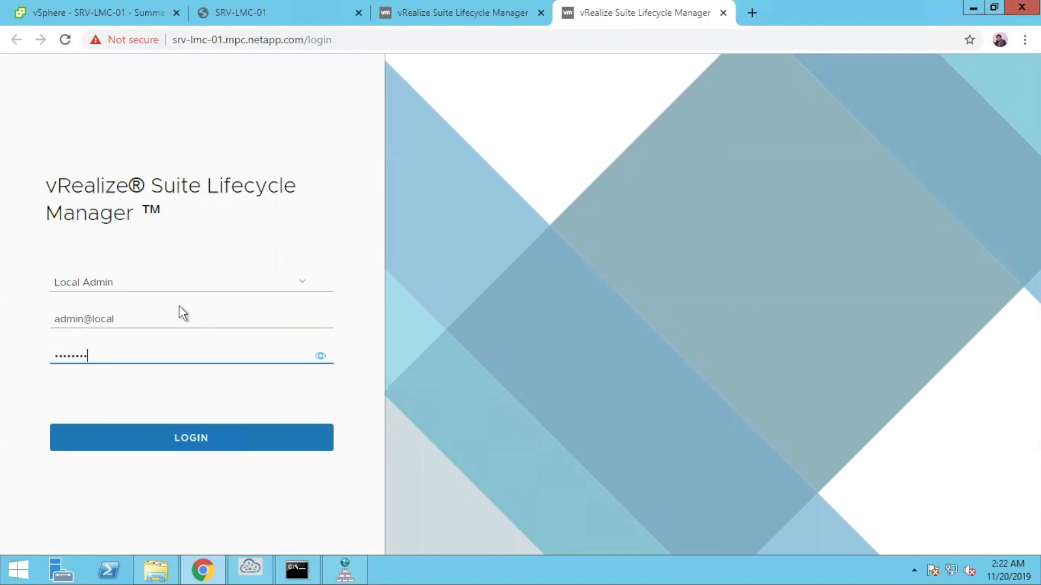
click(190, 437)
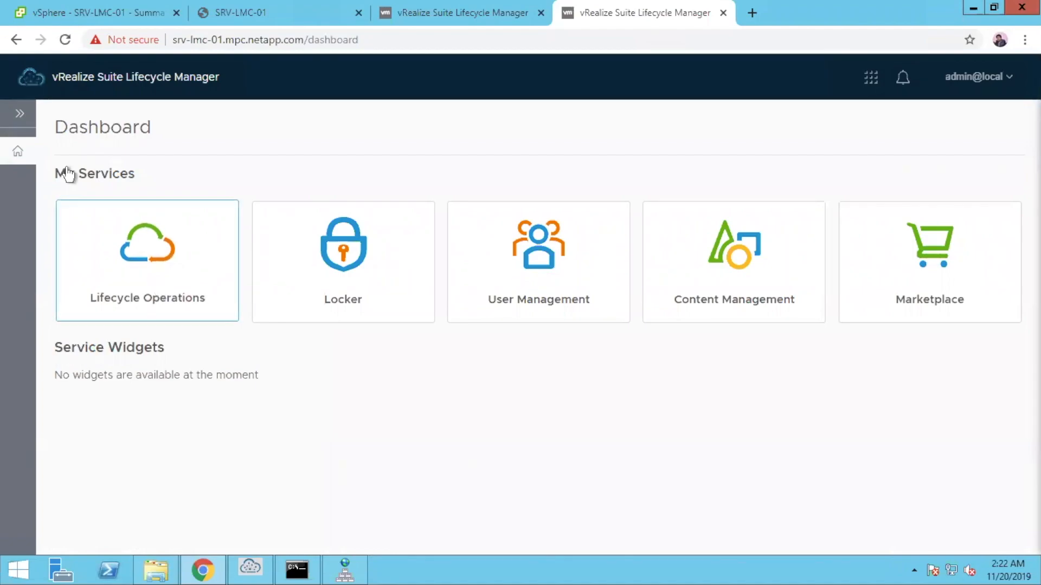
Open Lifecycle Operations and review the running vRA and globalenvironment requests
click(147, 261)
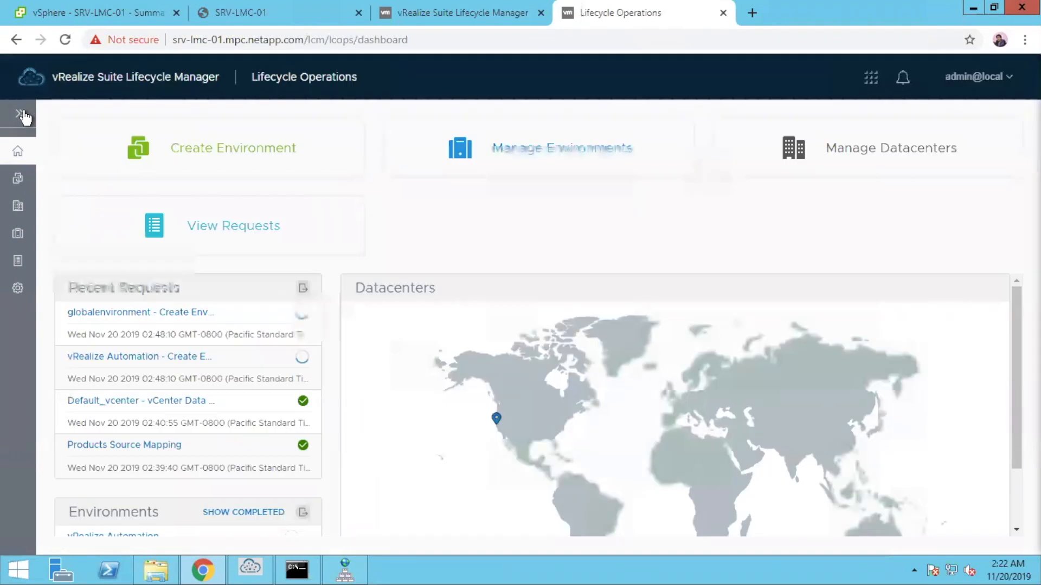
click(18, 116)
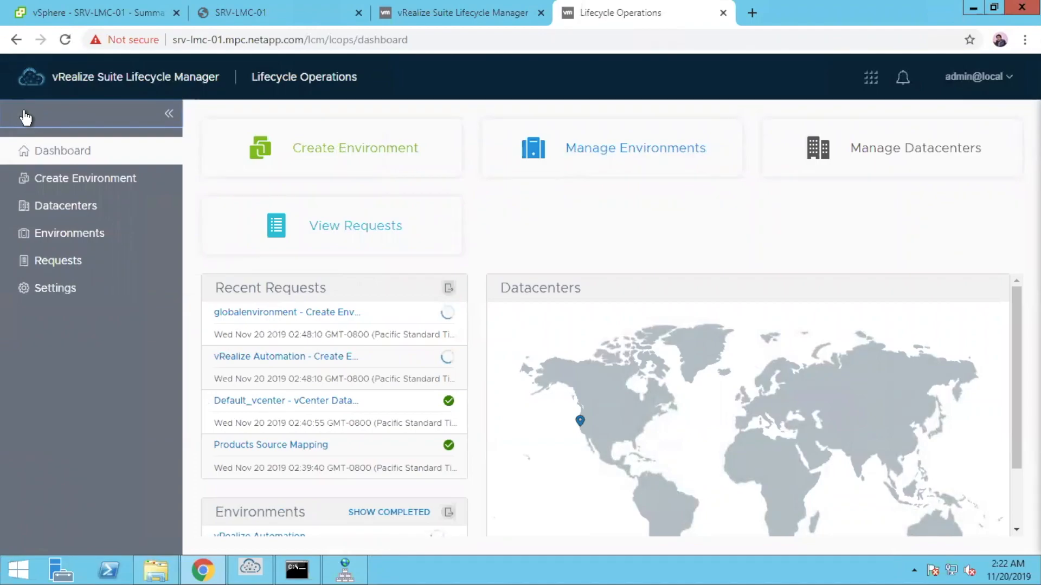
mouse_move(371, 523)
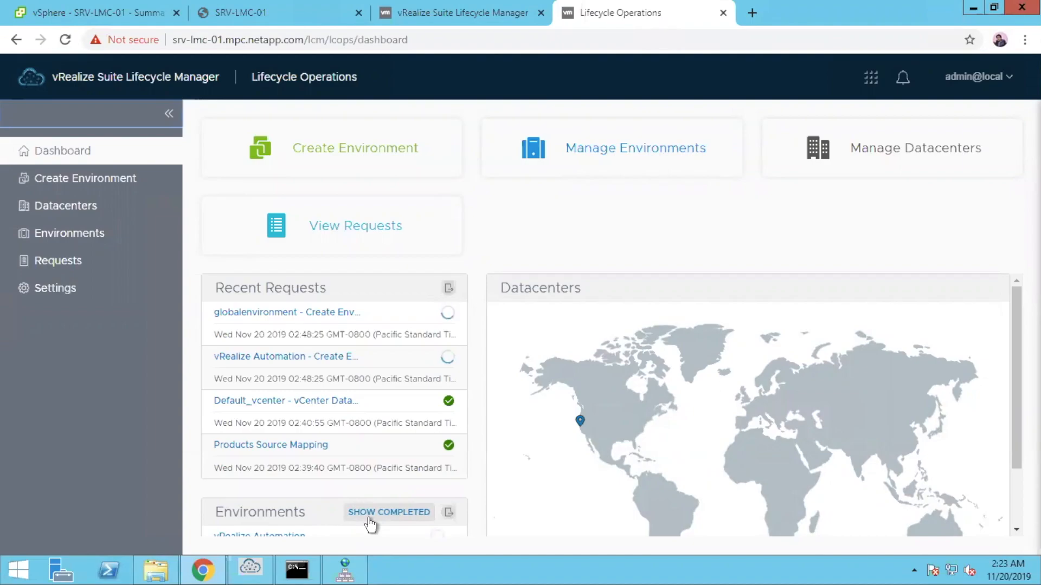
mouse_move(471, 483)
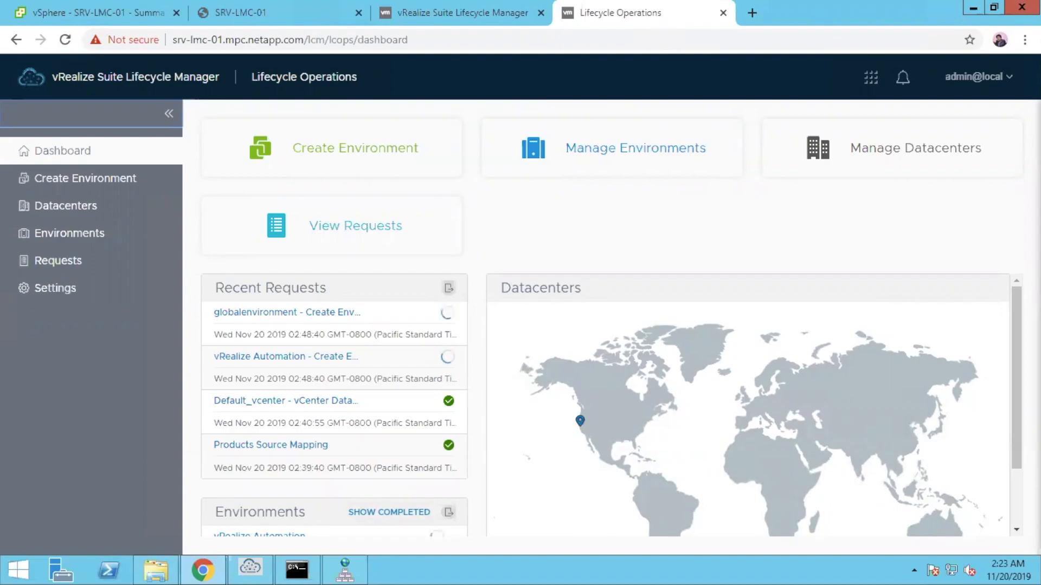
scroll(down, 3)
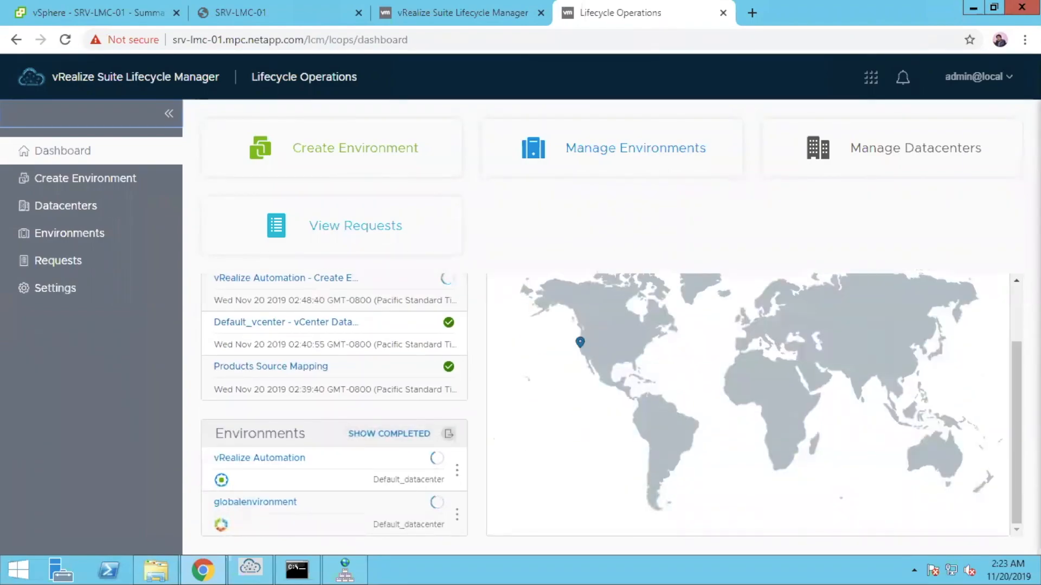
mouse_move(277, 202)
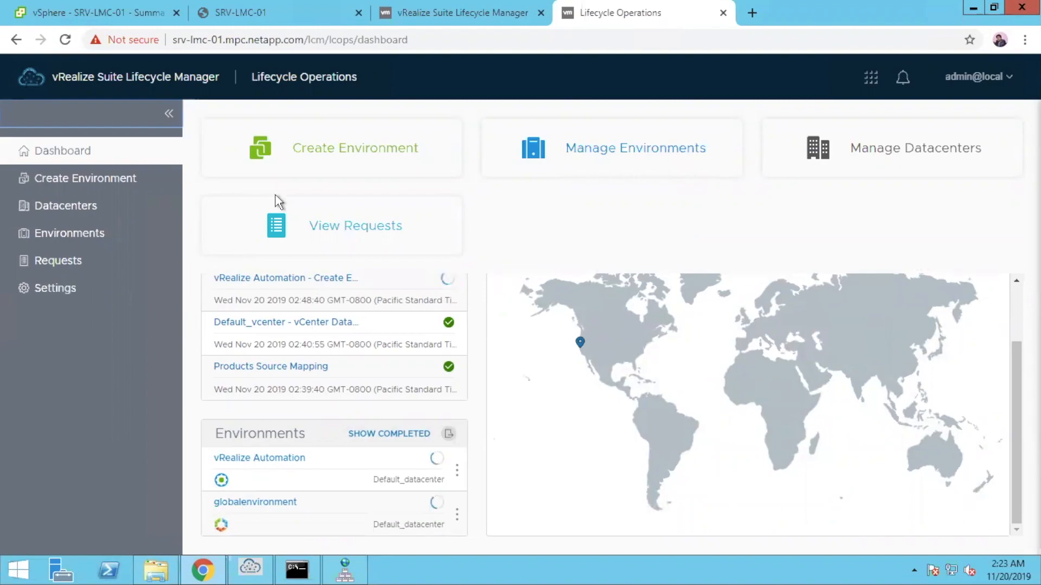
Check Environments, return to the dashboard, and open the vRA web address
click(85, 178)
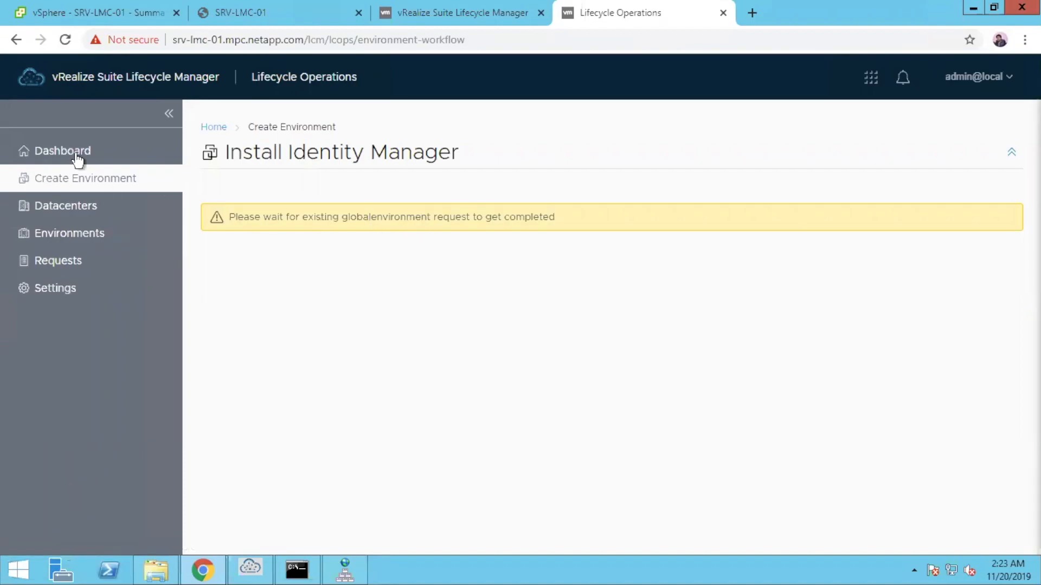
click(63, 150)
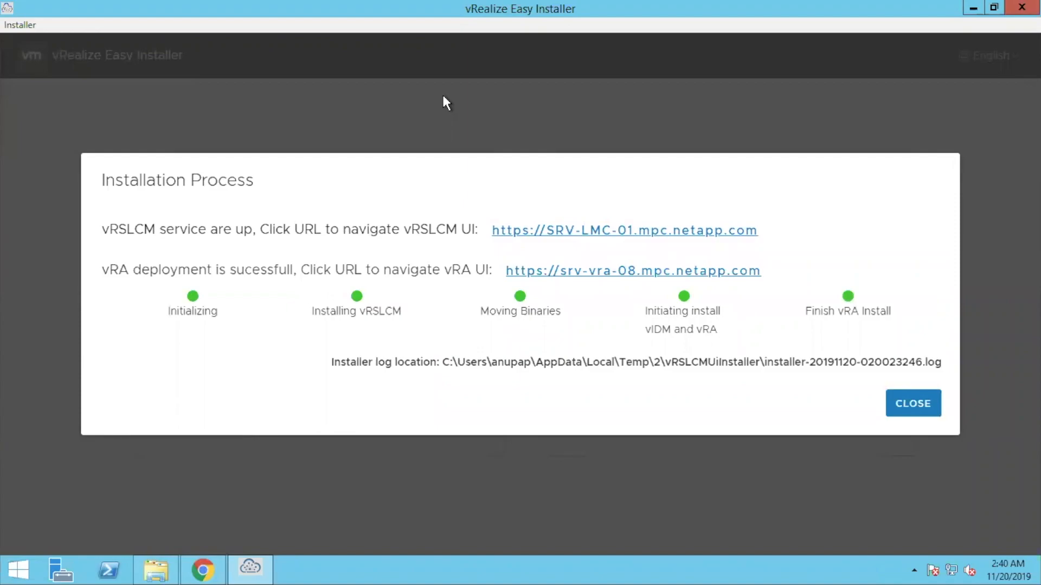
mouse_move(670, 276)
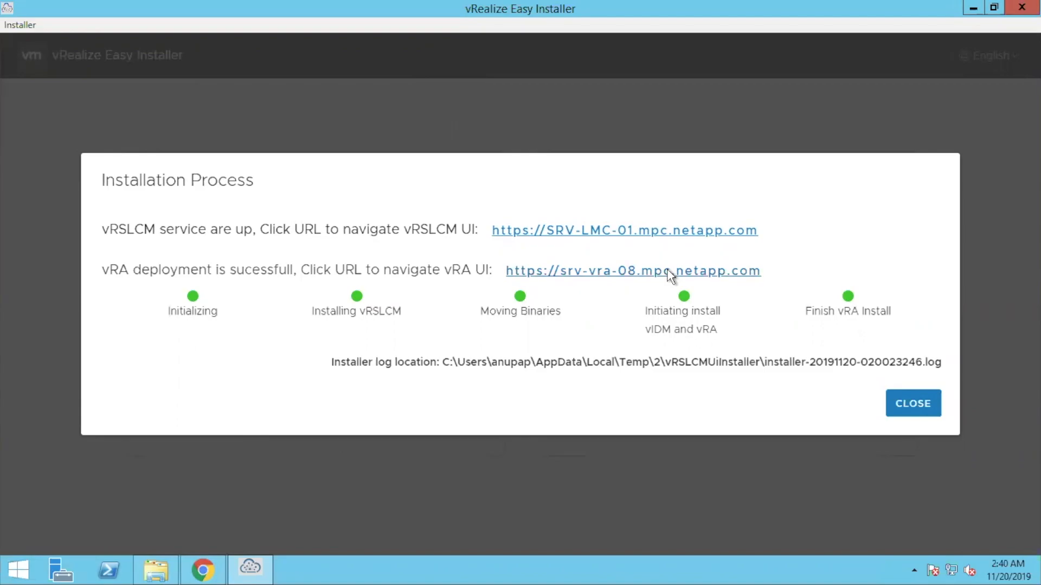
click(632, 271)
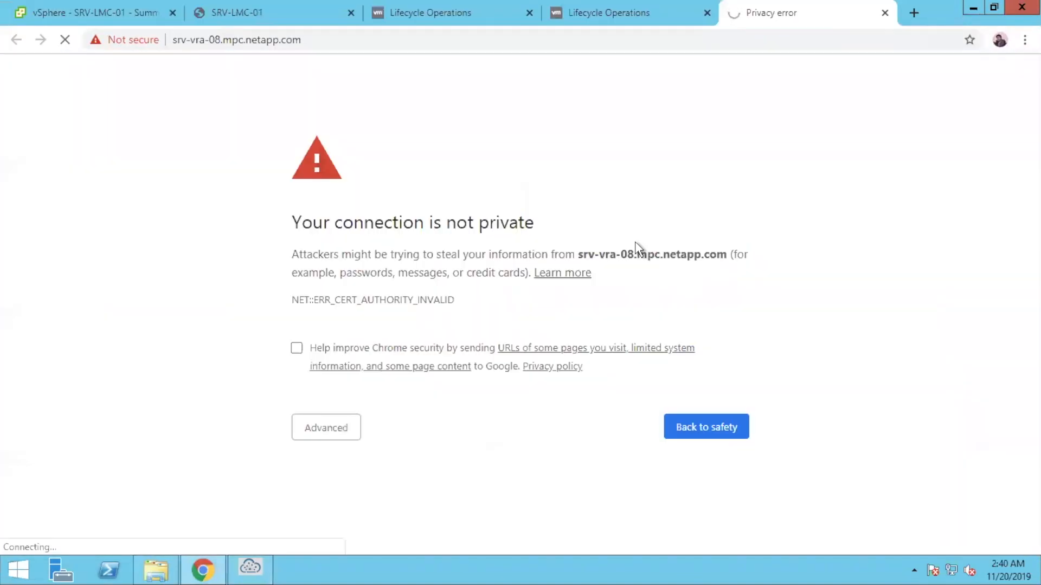
Bypass the srv-vra-08 certificate warning and go to the vRA 8.0 login page
click(325, 427)
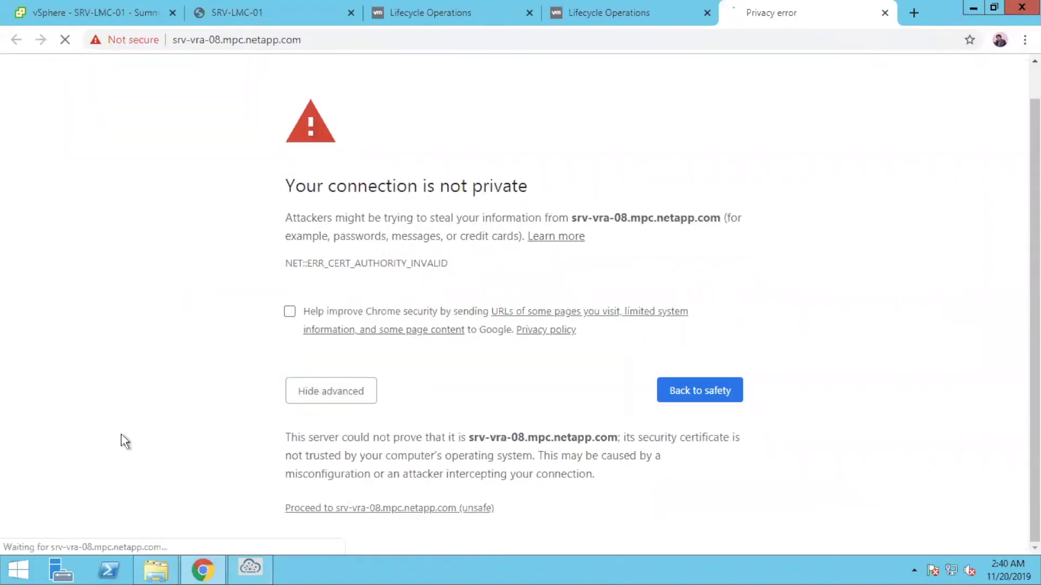
click(390, 508)
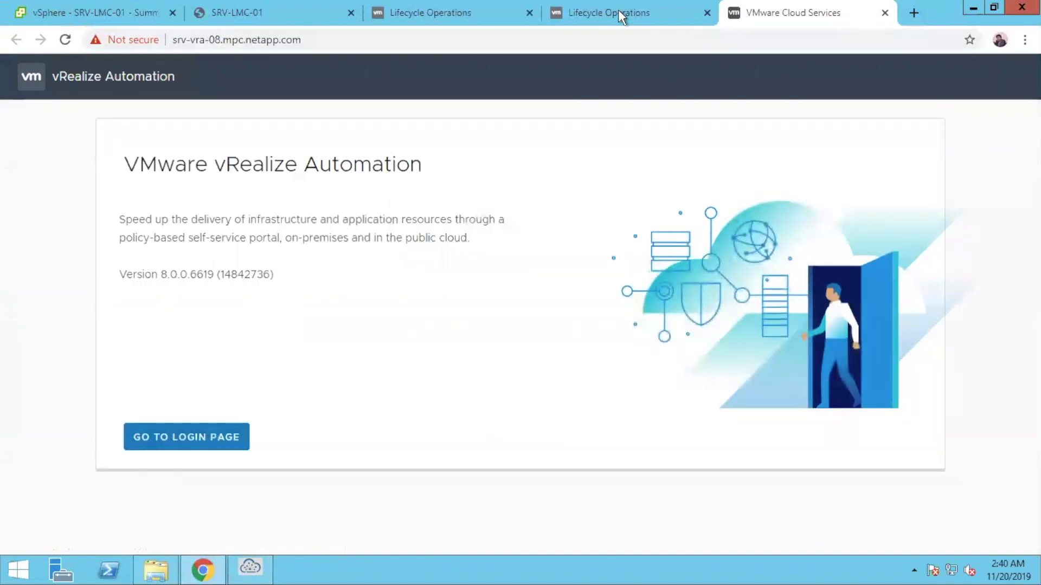
click(607, 13)
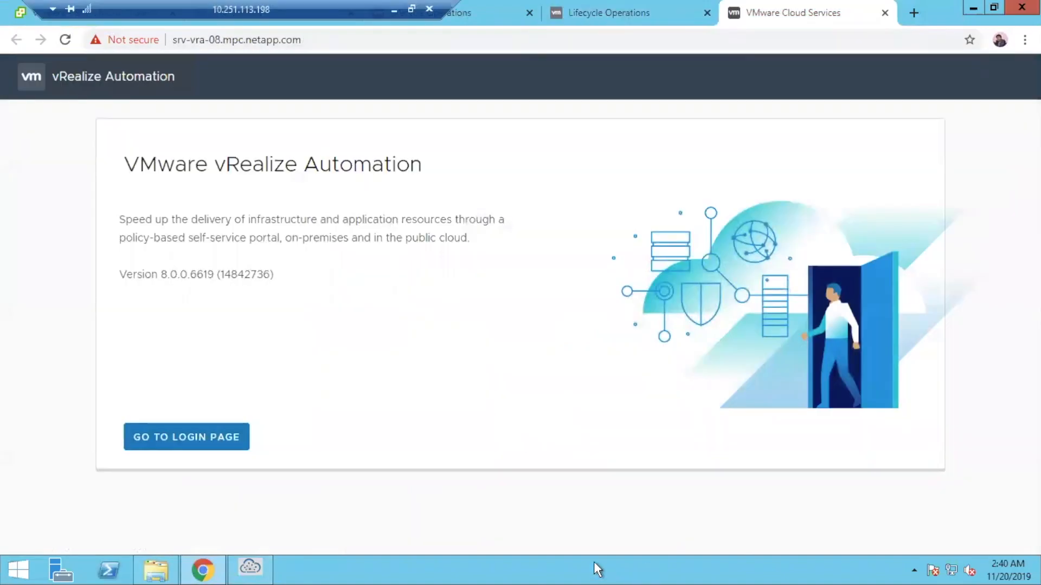
mouse_move(295, 237)
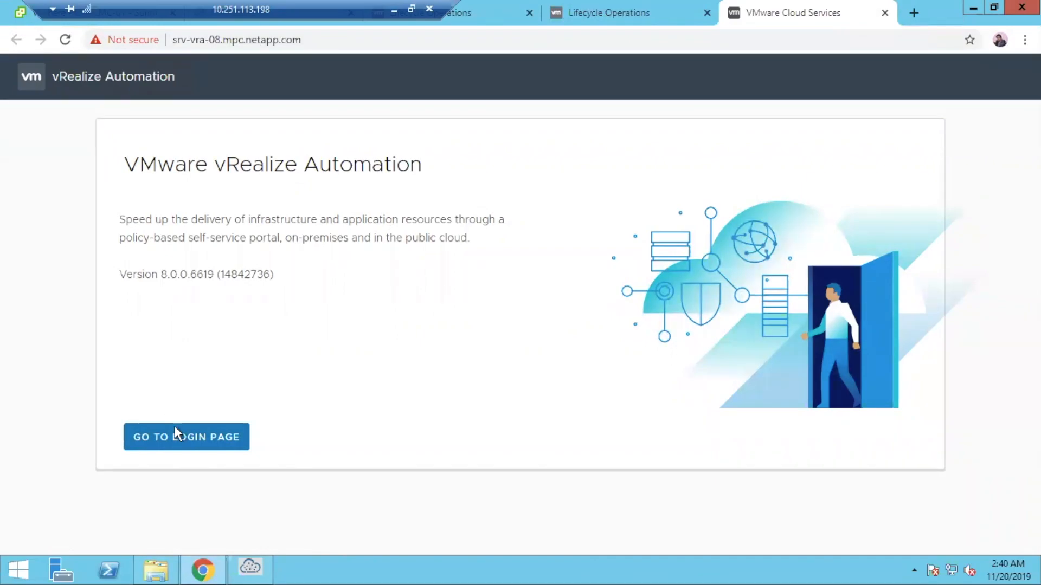
click(186, 437)
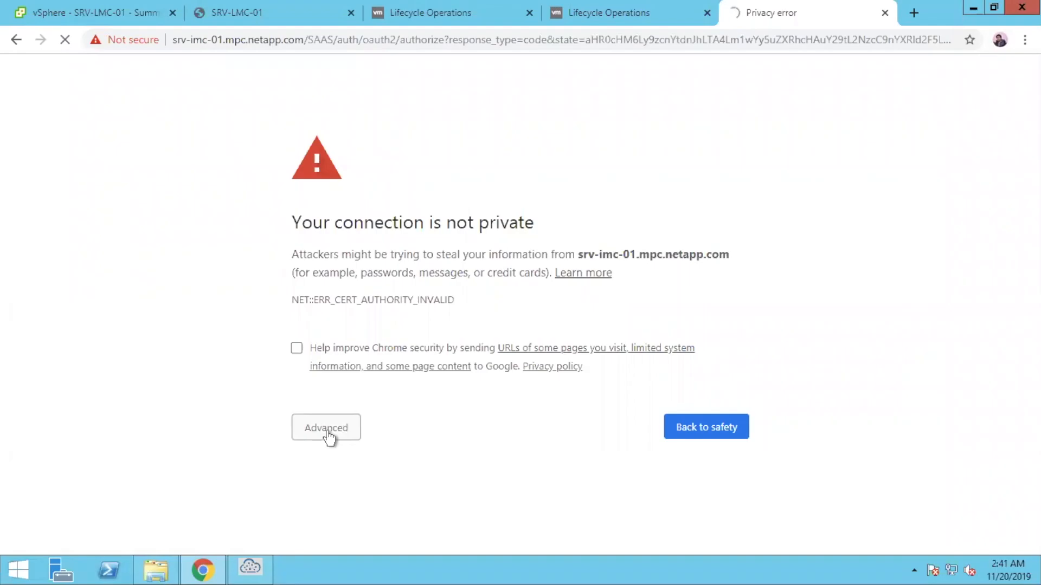
Bypass the Identity Manager certificate warning and sign in to Workspace ONE as vraadmin
click(325, 428)
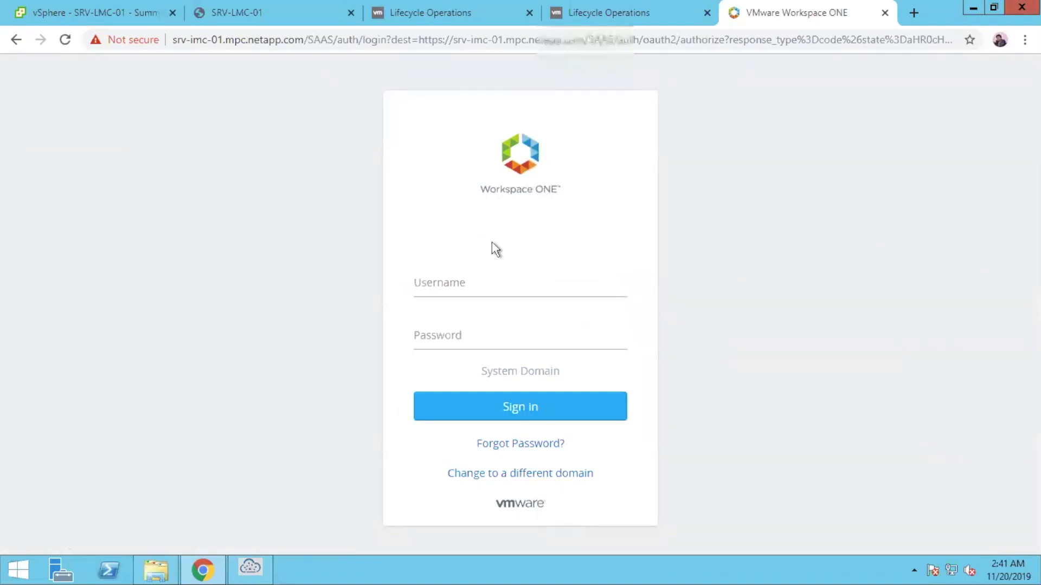
click(520, 282)
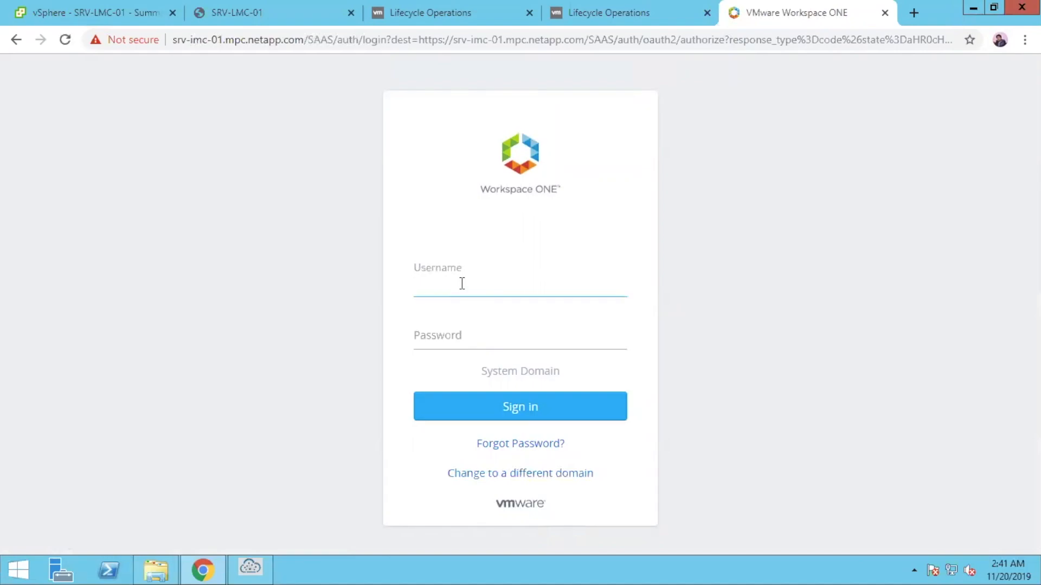
text(vraadmin)
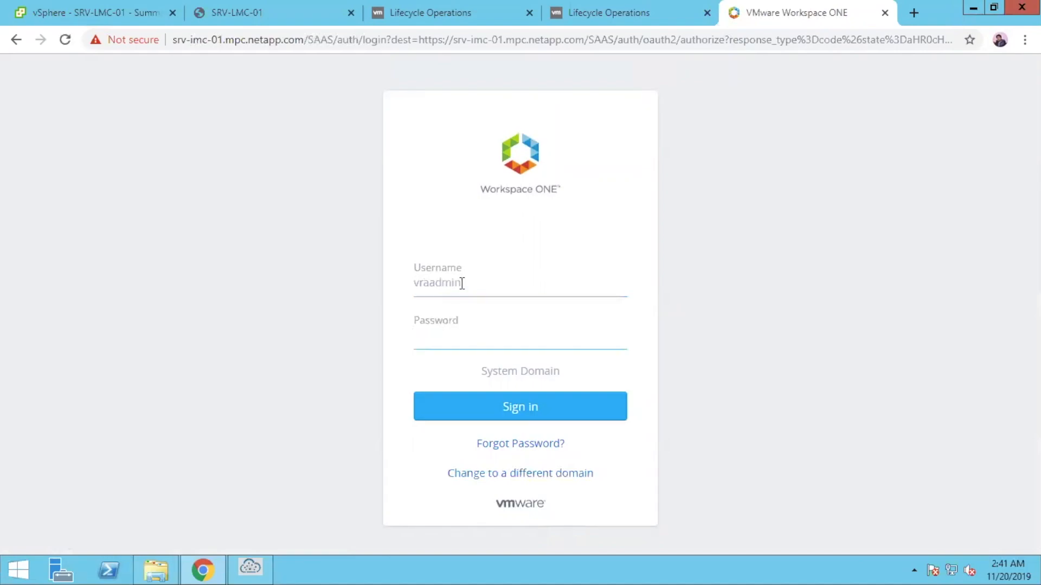
text(password)
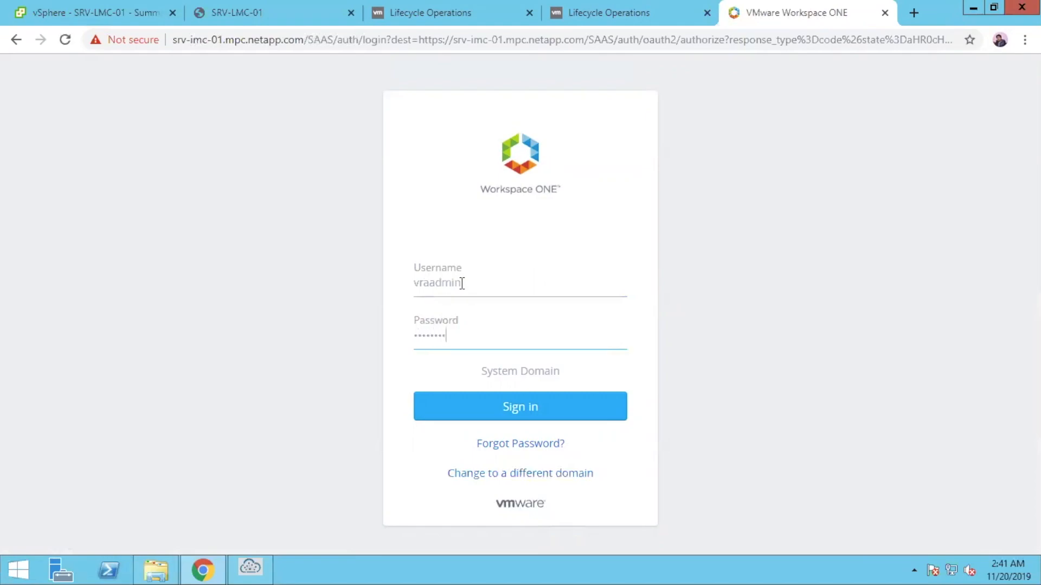
click(520, 405)
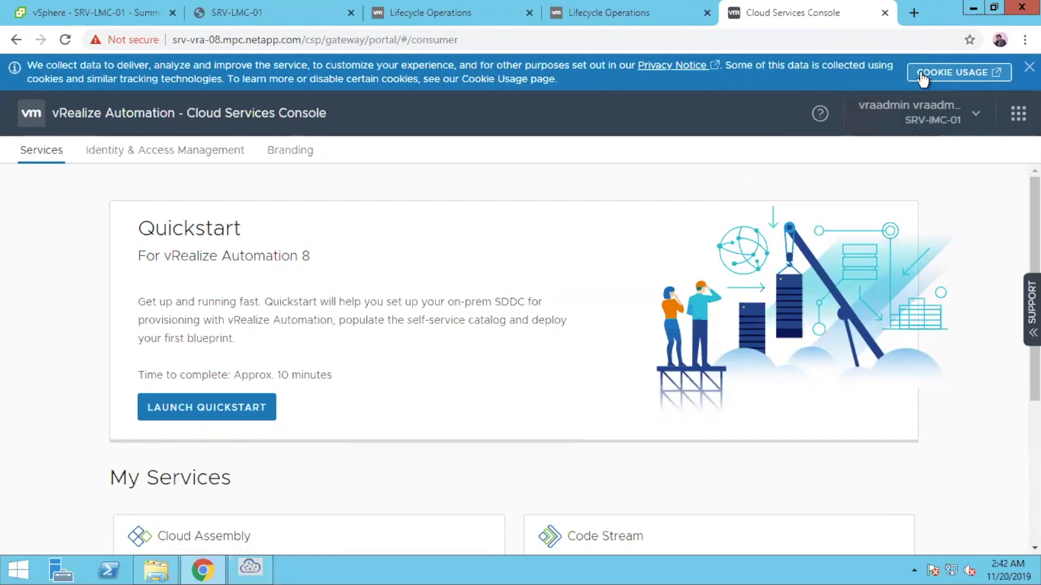
click(957, 72)
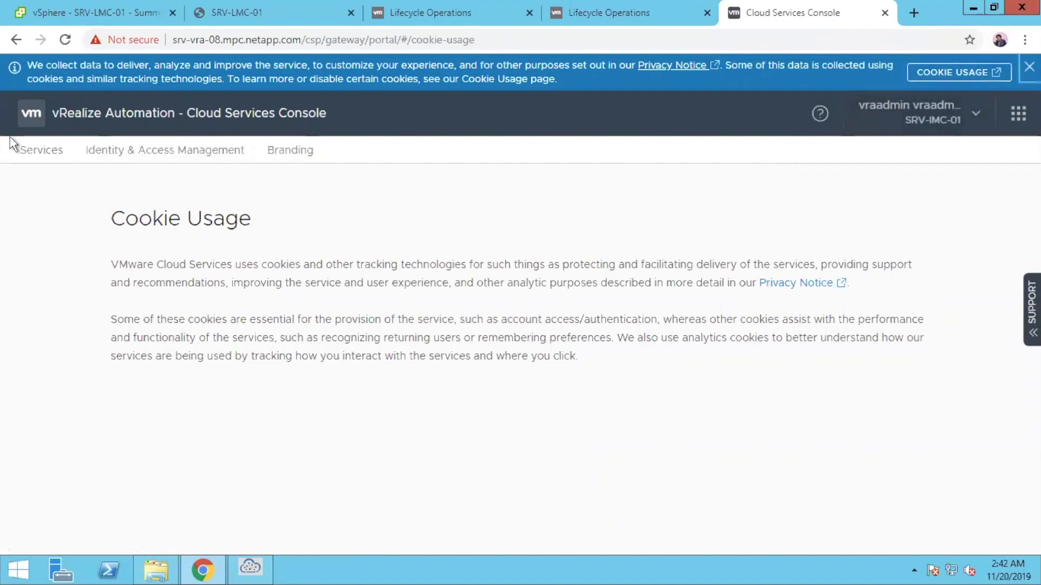
click(41, 149)
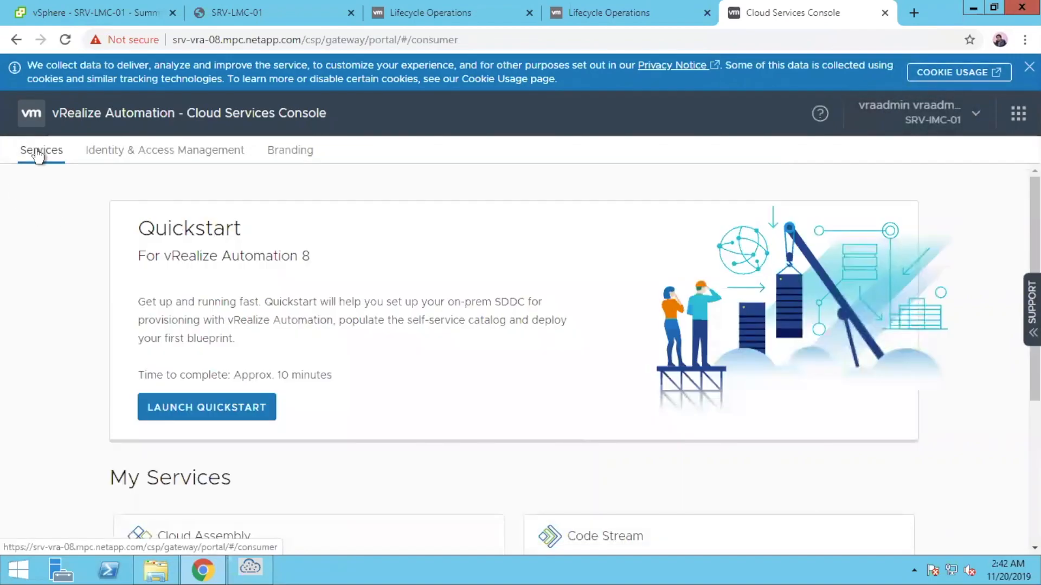